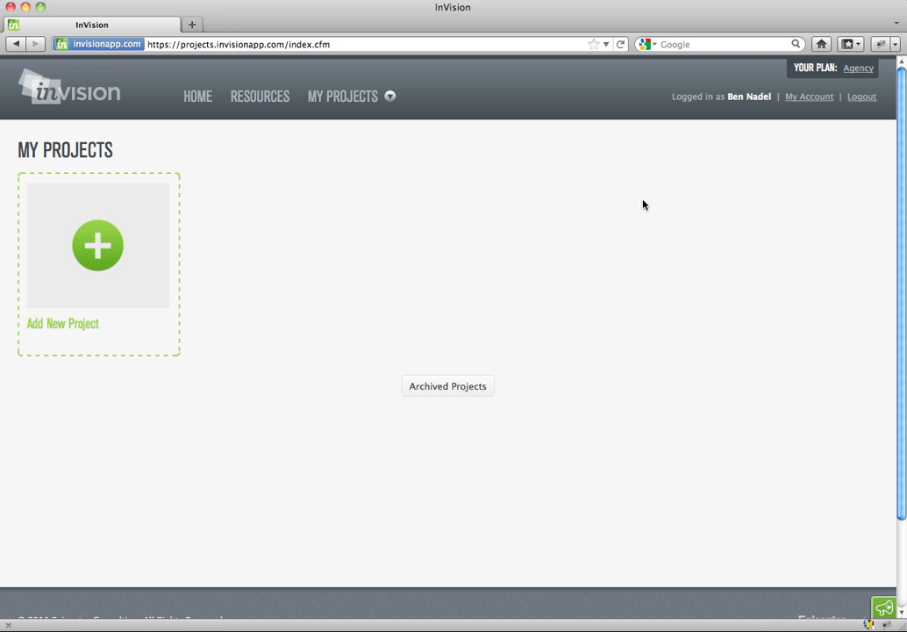
pyautogui.moveTo(628, 193)
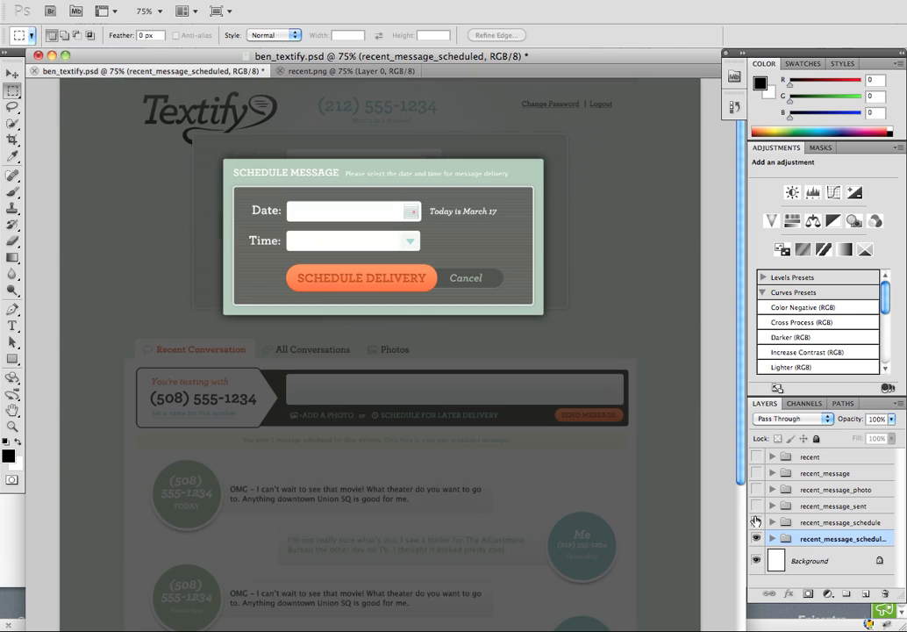
# - Hide the recent_message_schedule layer and view the flat recent.png wireframe document
pyautogui.click(362, 277)
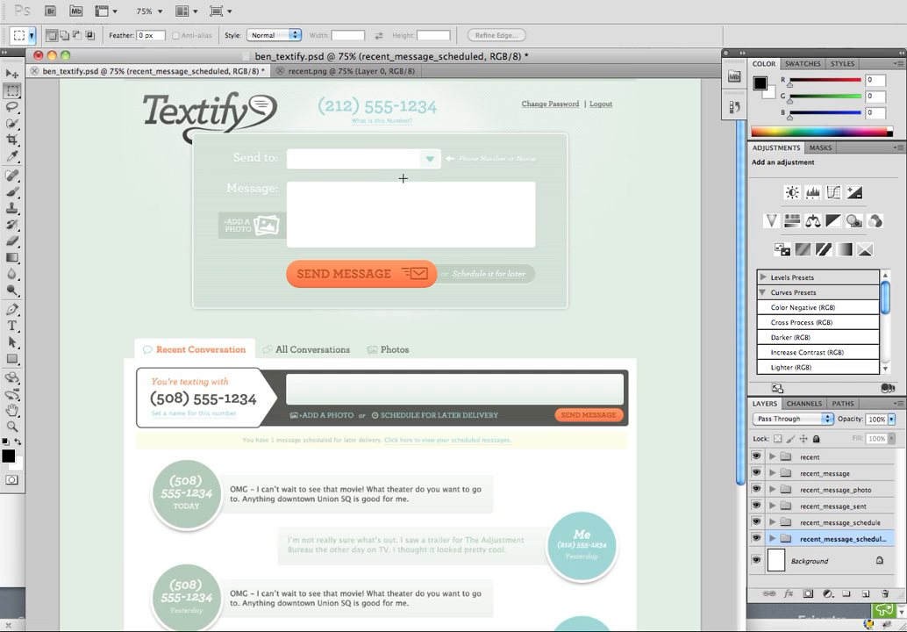
pyautogui.click(316, 70)
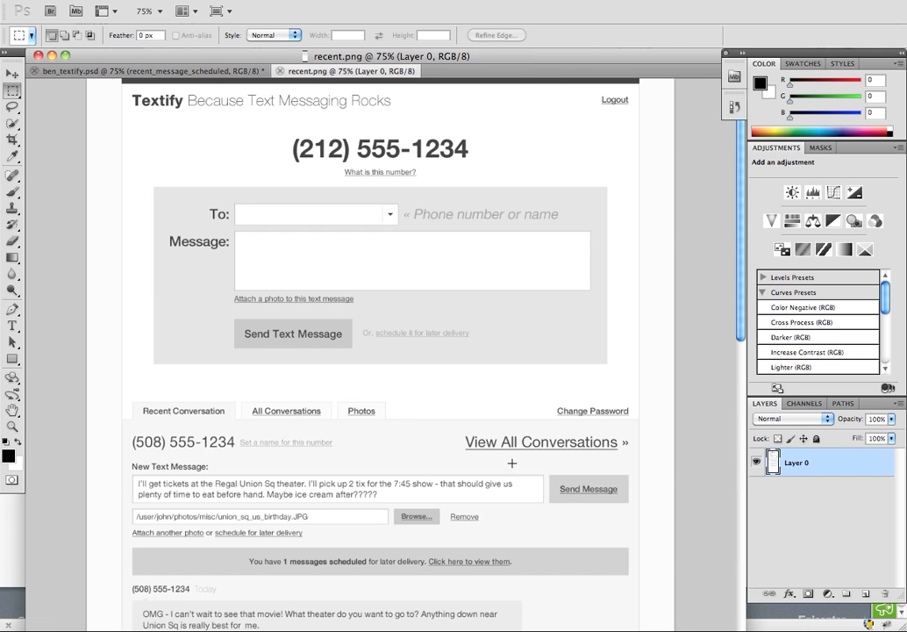
pyautogui.moveTo(188, 126)
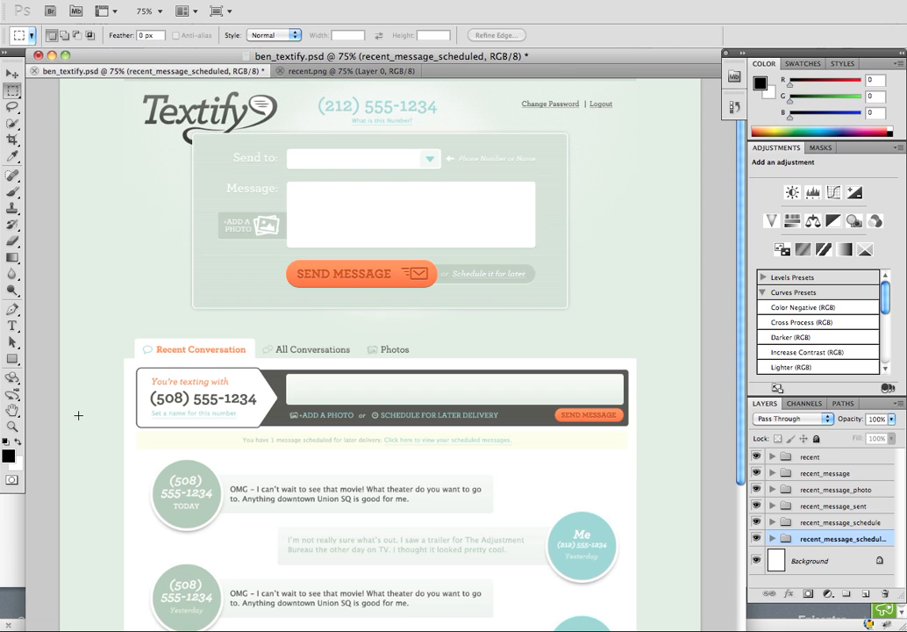
pyautogui.moveTo(636, 467)
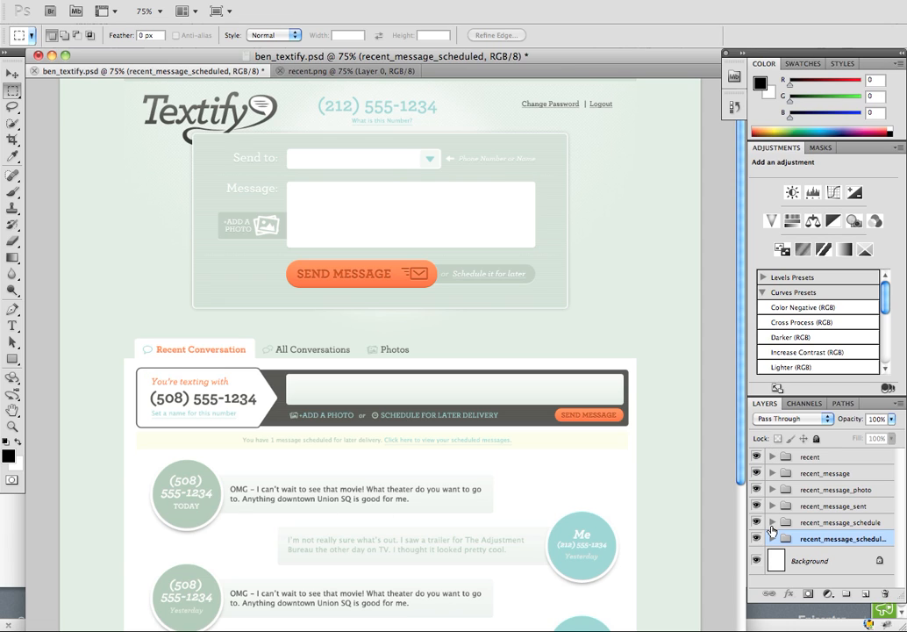
pyautogui.moveTo(770, 470)
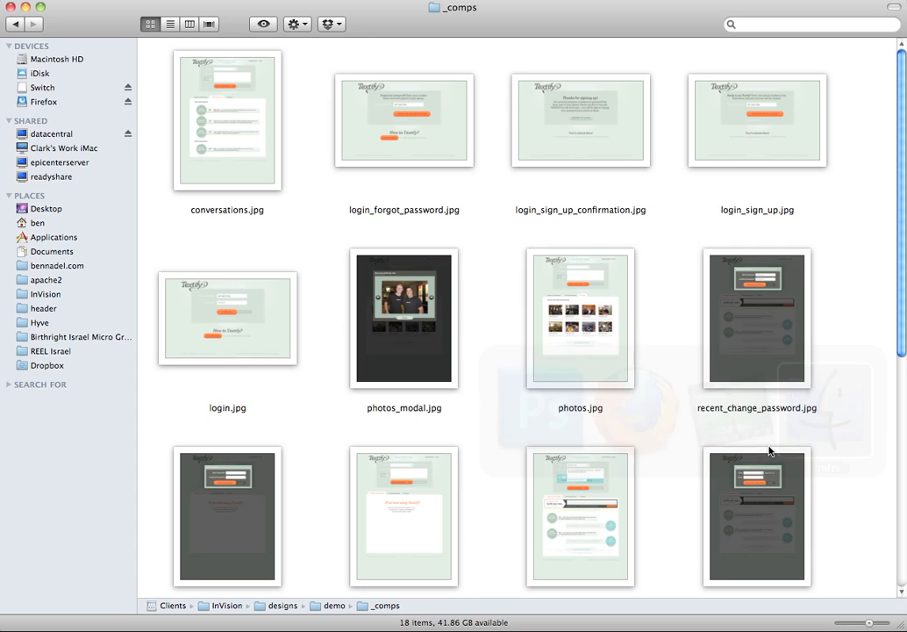
pyautogui.moveTo(321, 397)
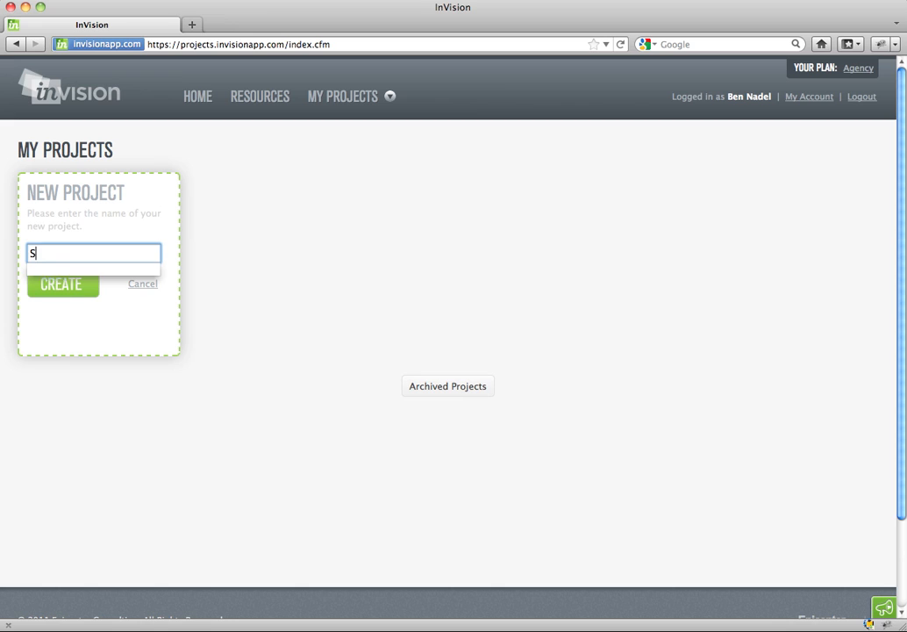
# - Create a project named 'Sample App' and enter its empty screens page
pyautogui.write('ample App')
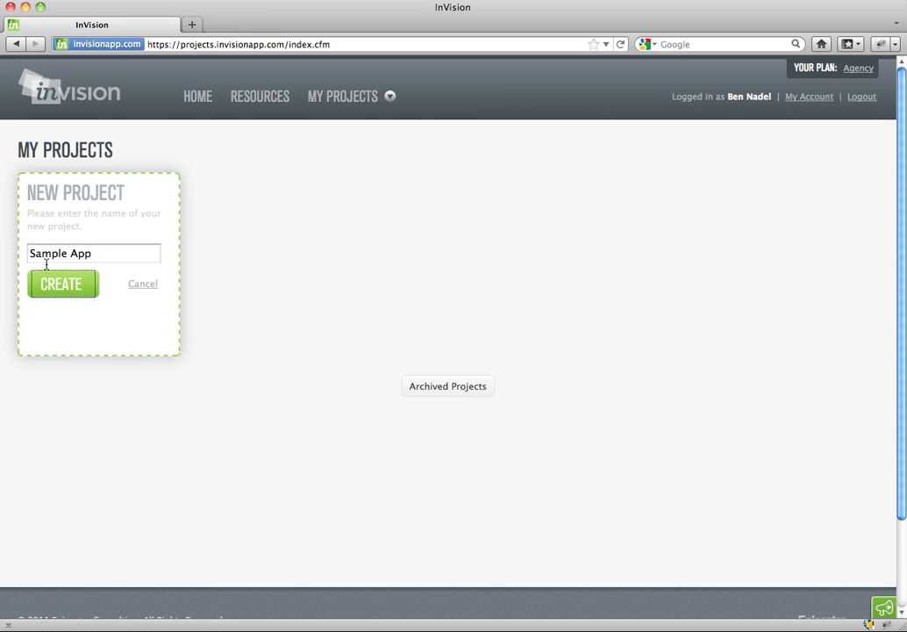
pyautogui.click(63, 284)
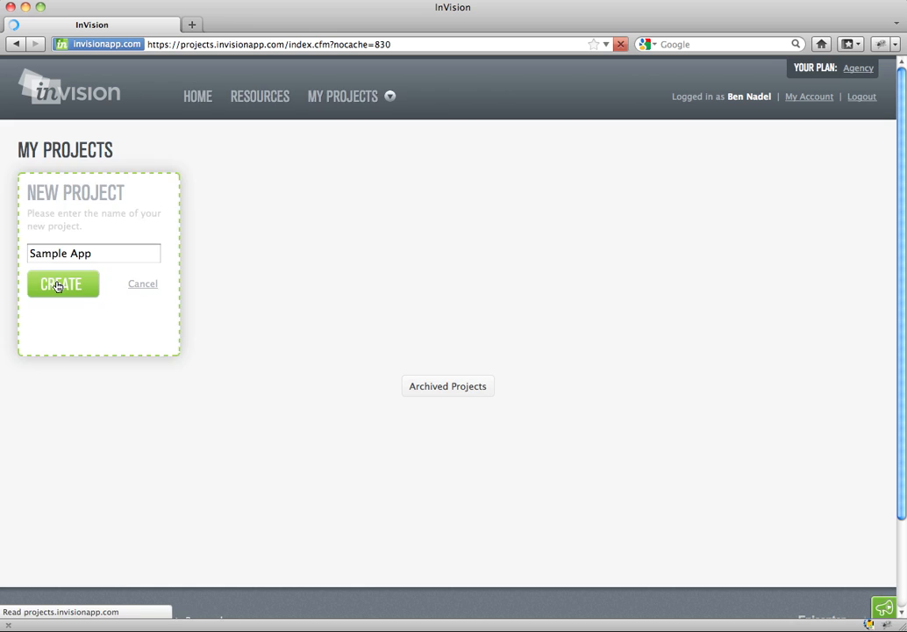
pyautogui.click(62, 285)
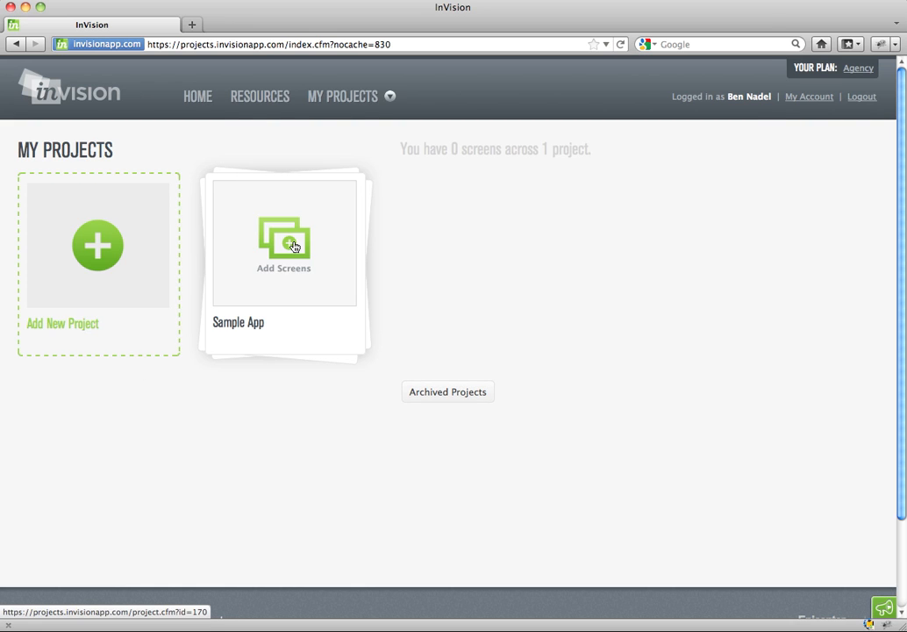
pyautogui.click(285, 242)
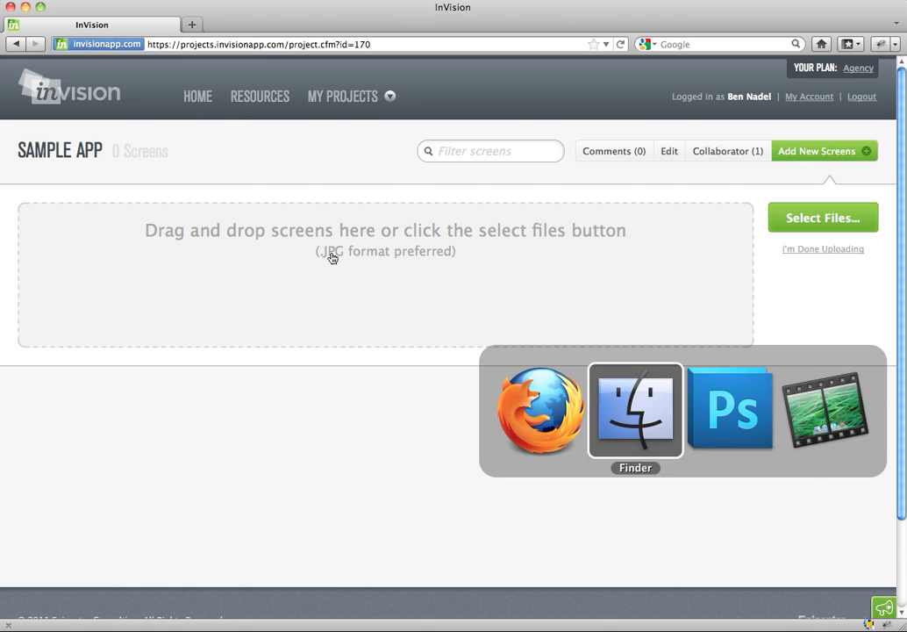
# - Upload the Textify _comps JPGs, filter the screens by 'login' and enter the Login screen's build view
pyautogui.click(635, 411)
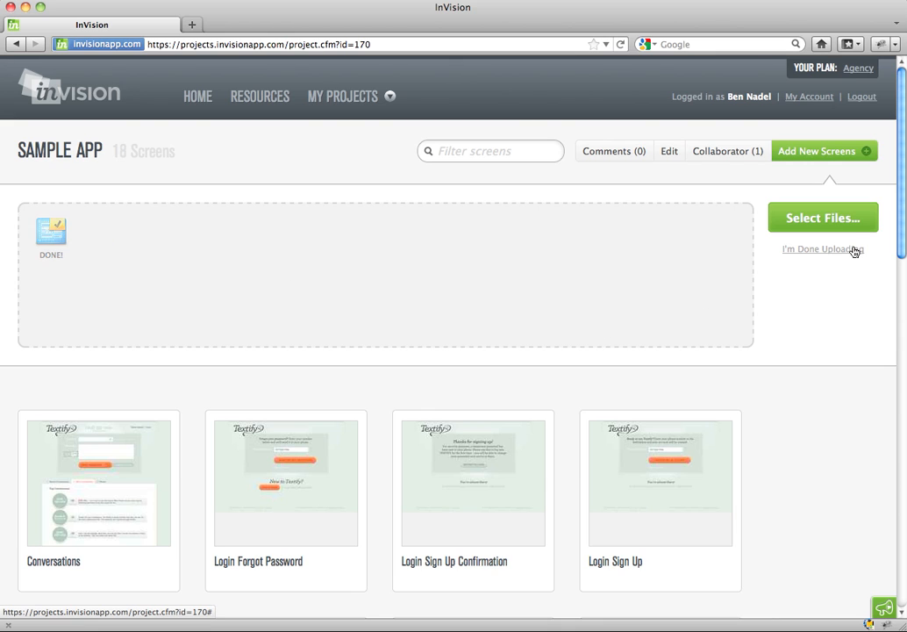
pyautogui.scroll(-3)
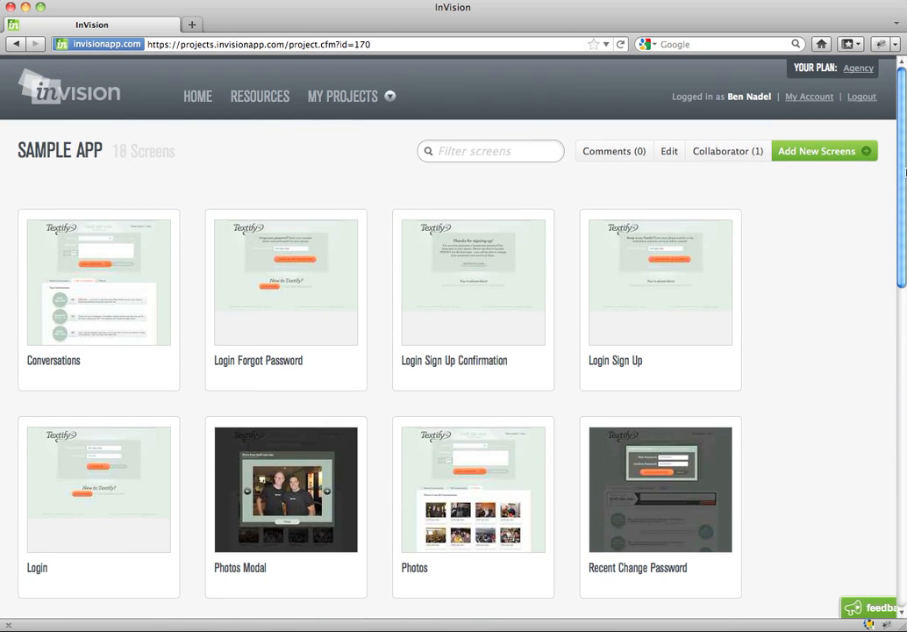
pyautogui.click(489, 151)
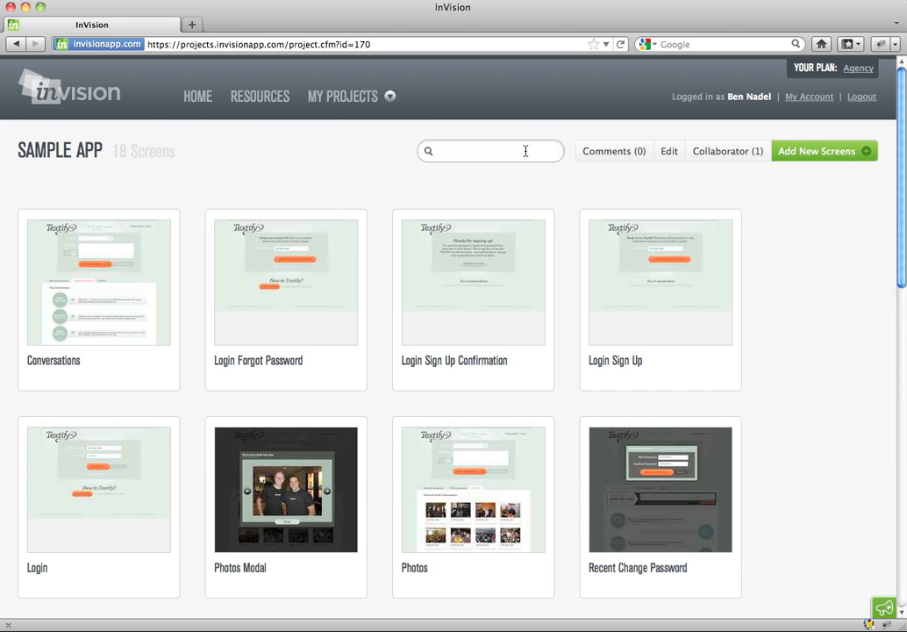
pyautogui.write('login')
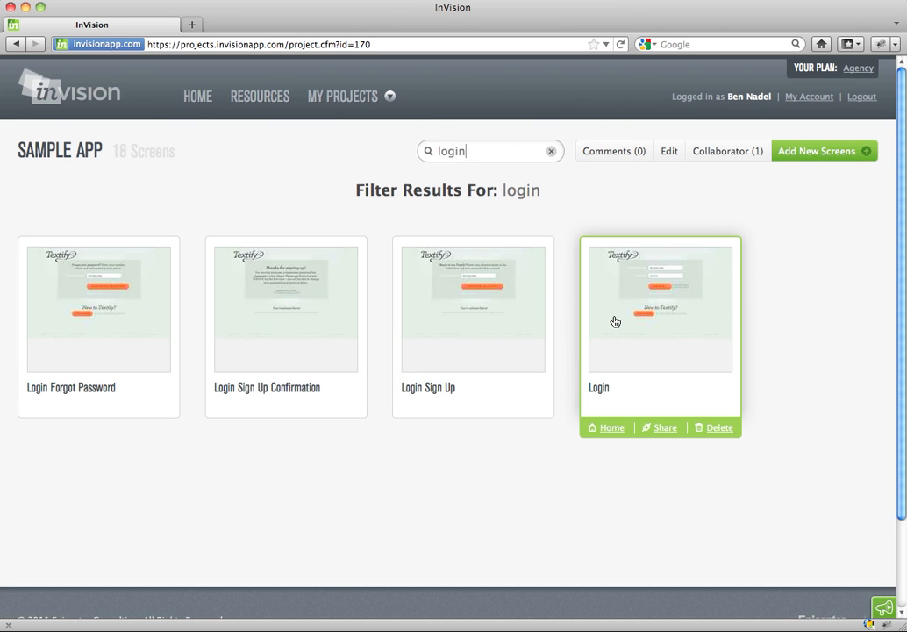
pyautogui.click(660, 307)
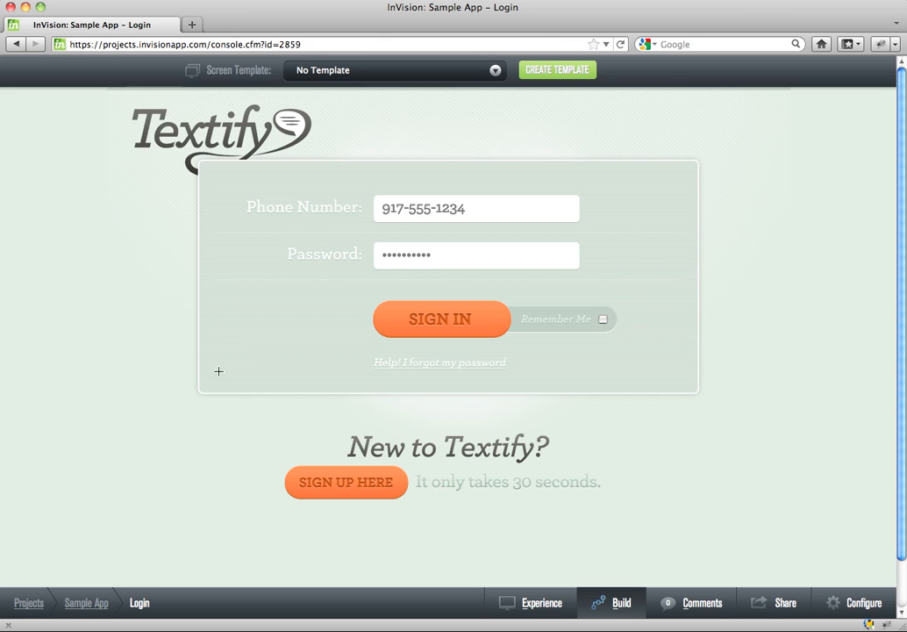
pyautogui.moveTo(314, 458)
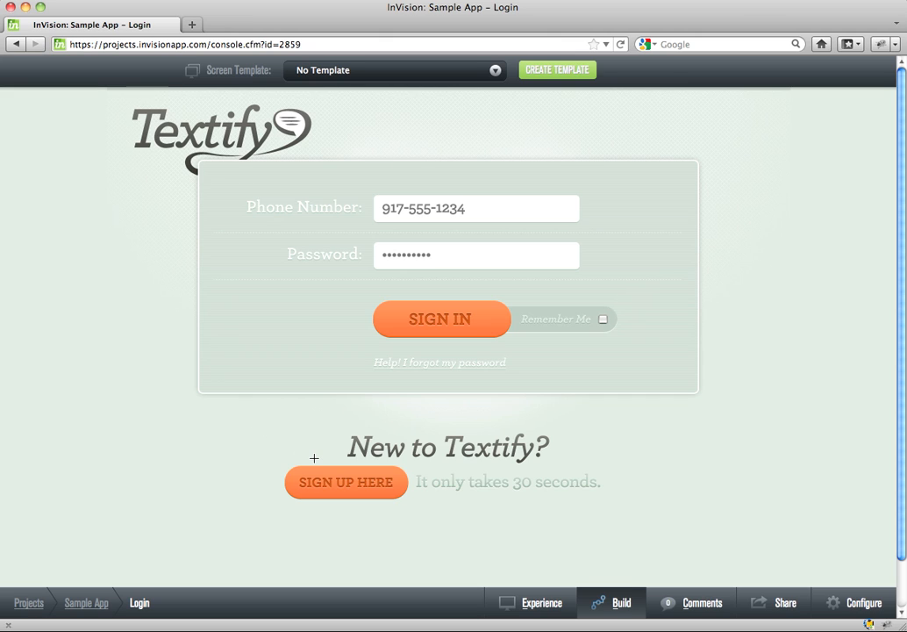
pyautogui.moveTo(298, 461)
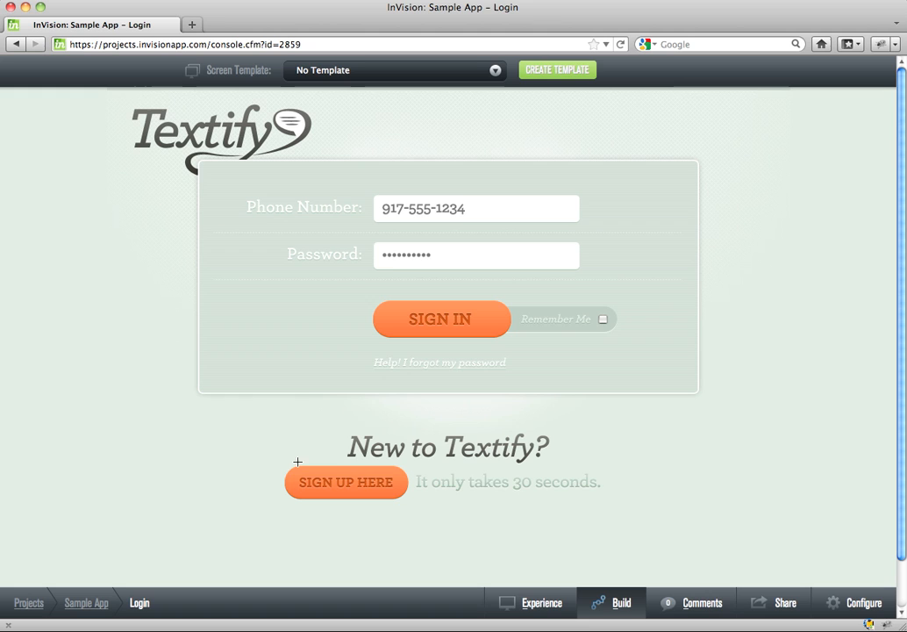
# - Link a SIGN UP HERE hotspot on Login to the Login Sign Up screen and follow it
pyautogui.click(346, 483)
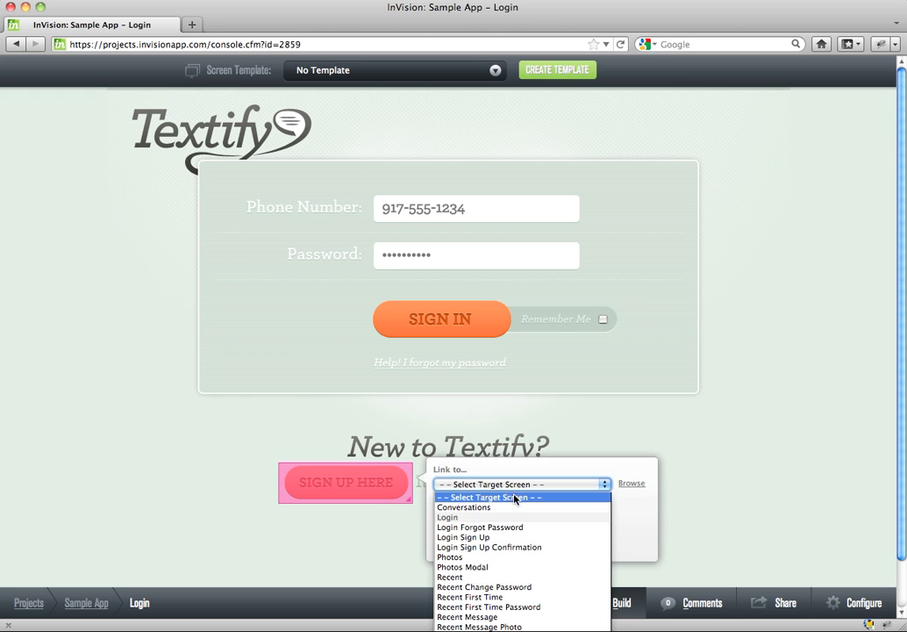
pyautogui.click(463, 537)
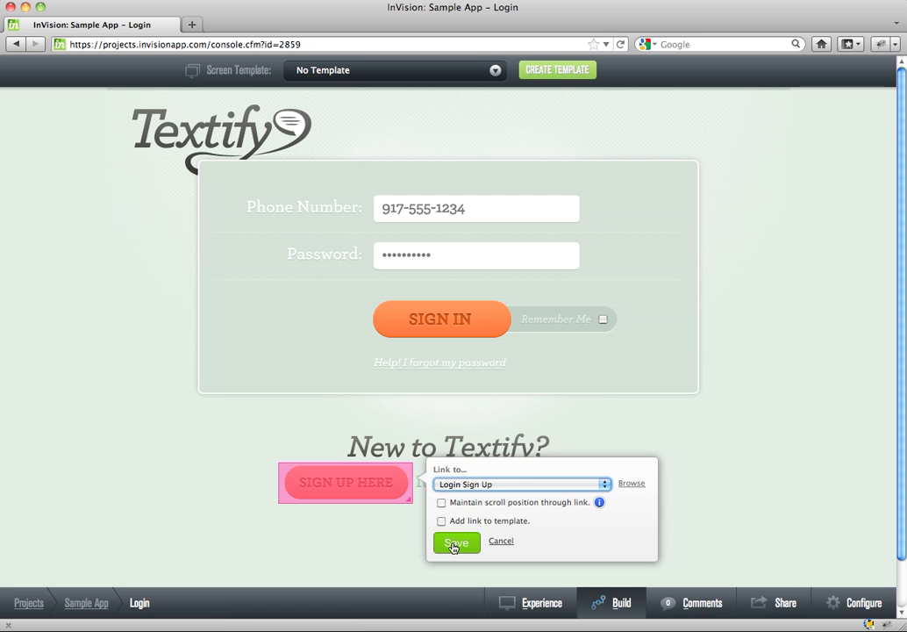
pyautogui.click(456, 540)
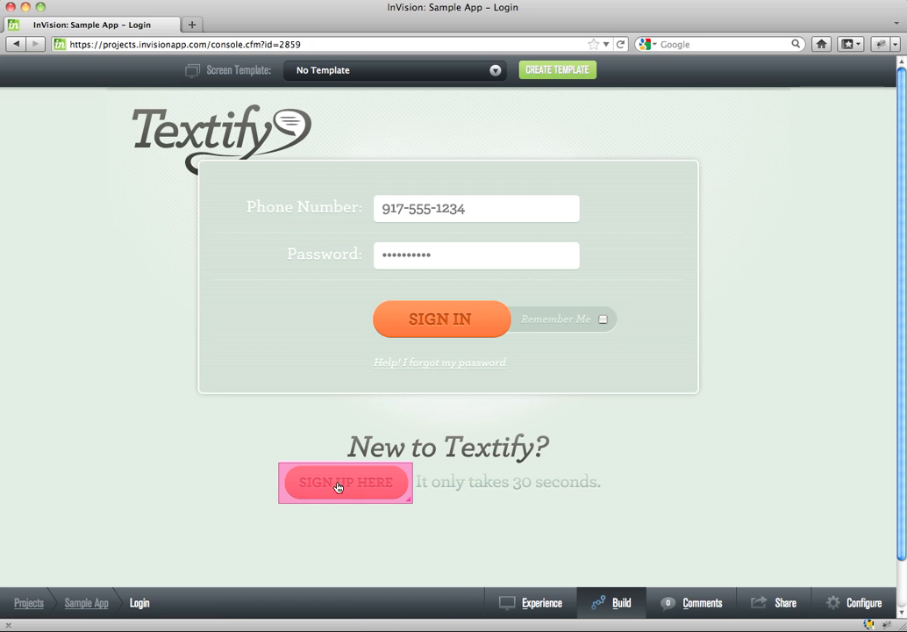
pyautogui.click(344, 480)
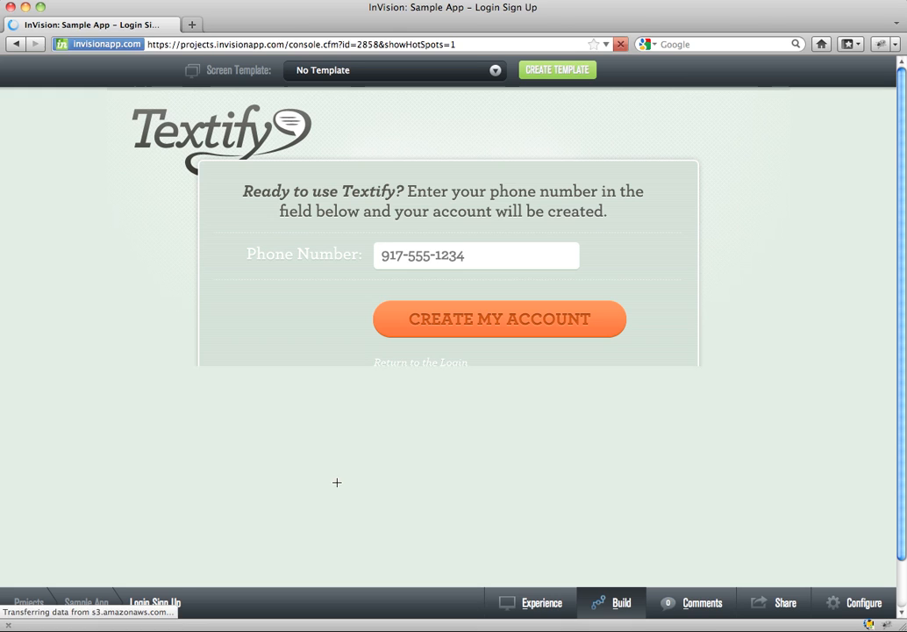
# - Link a CREATE MY ACCOUNT hotspot to Login Sign Up Confirmation and follow it
pyautogui.click(498, 320)
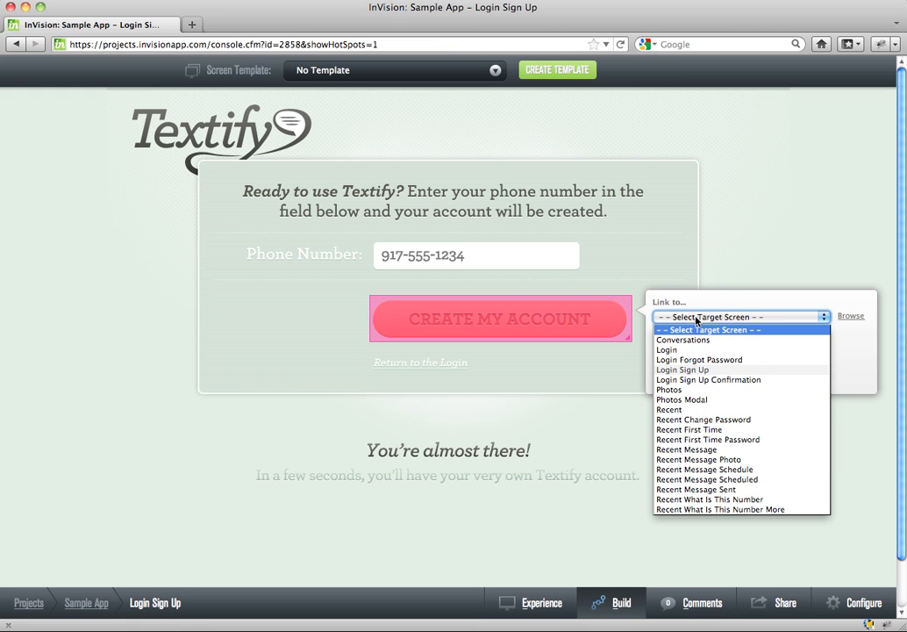
pyautogui.click(709, 379)
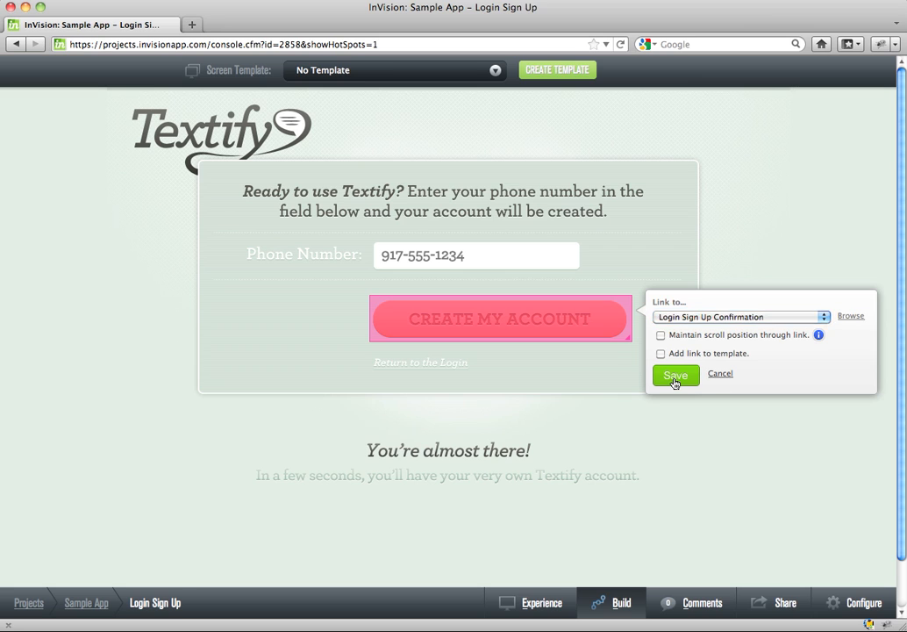
pyautogui.click(676, 376)
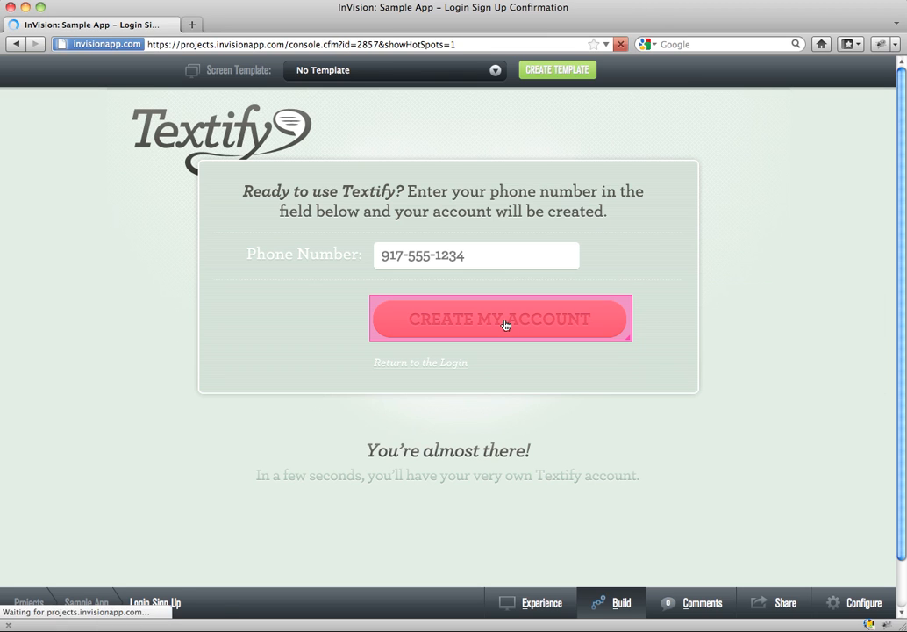
# - Link a Return to Login hotspot on the confirmation screen back to the Login screen
pyautogui.click(500, 319)
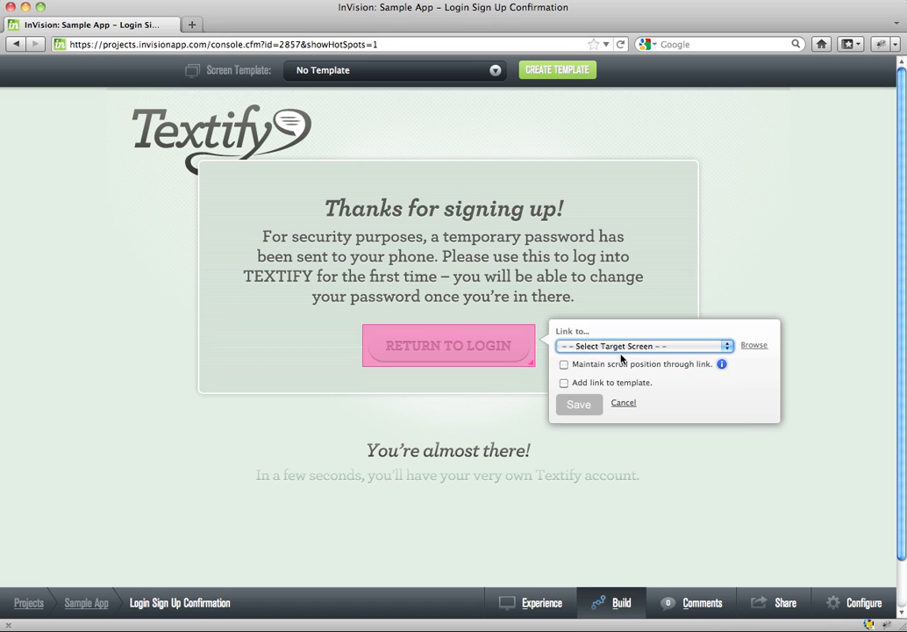
pyautogui.click(641, 344)
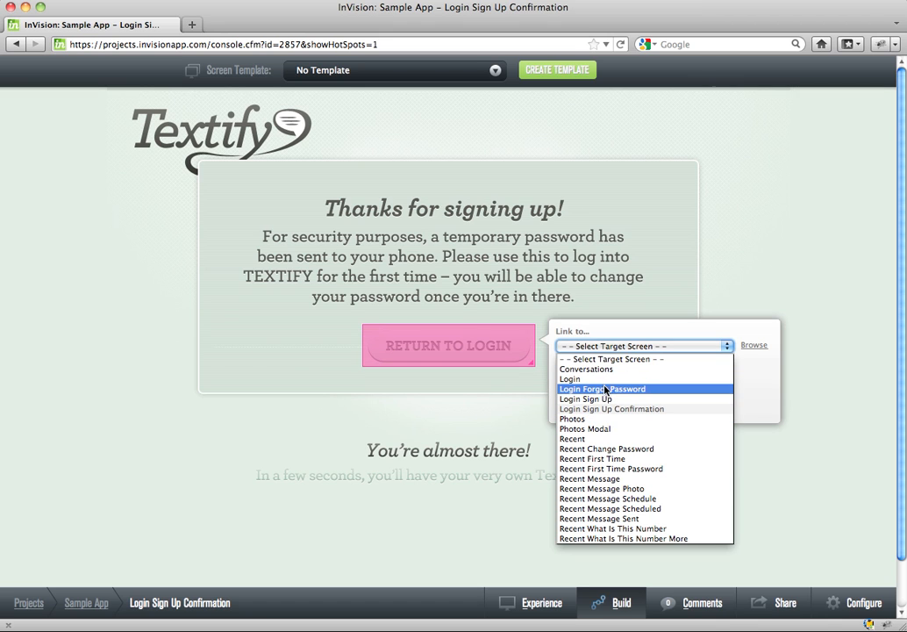
pyautogui.click(569, 379)
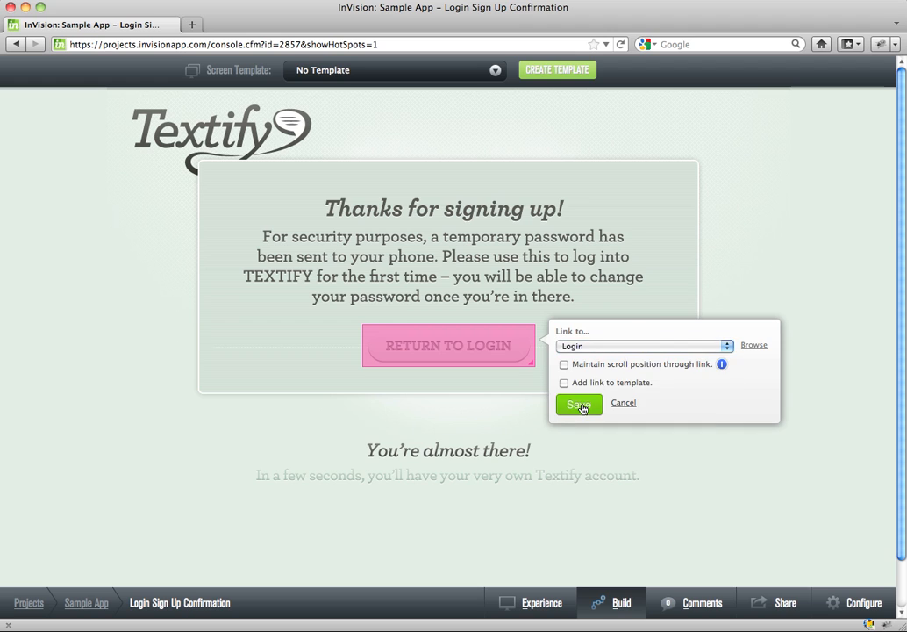
pyautogui.click(579, 401)
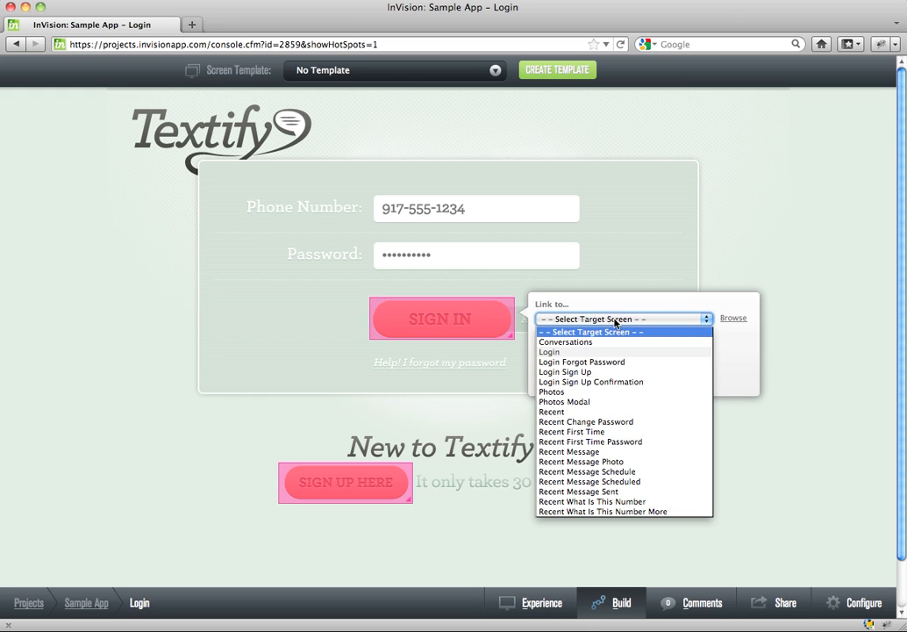
# - Link the Sign In hotspot on Login to the Recent screen and follow it
pyautogui.click(551, 411)
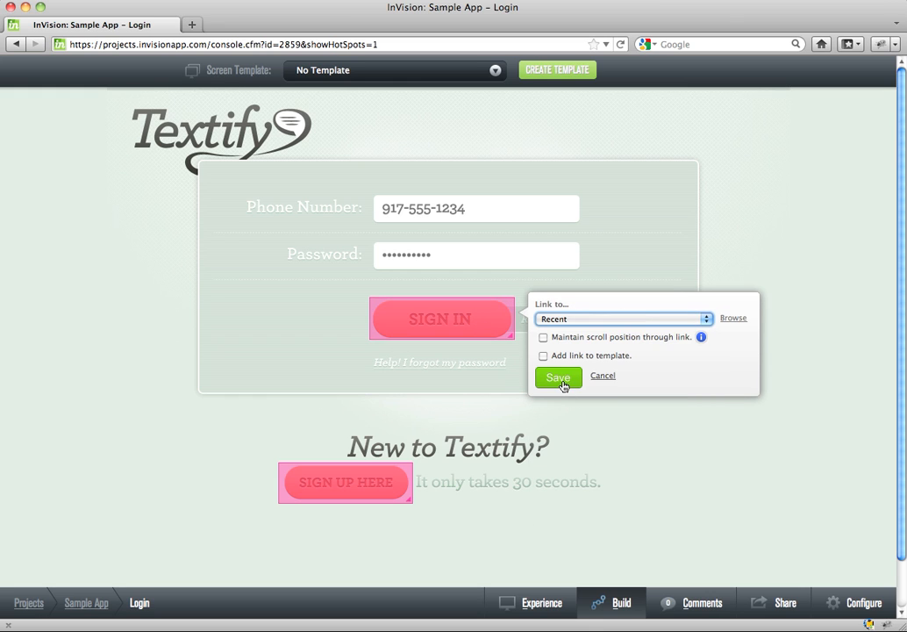
pyautogui.click(558, 378)
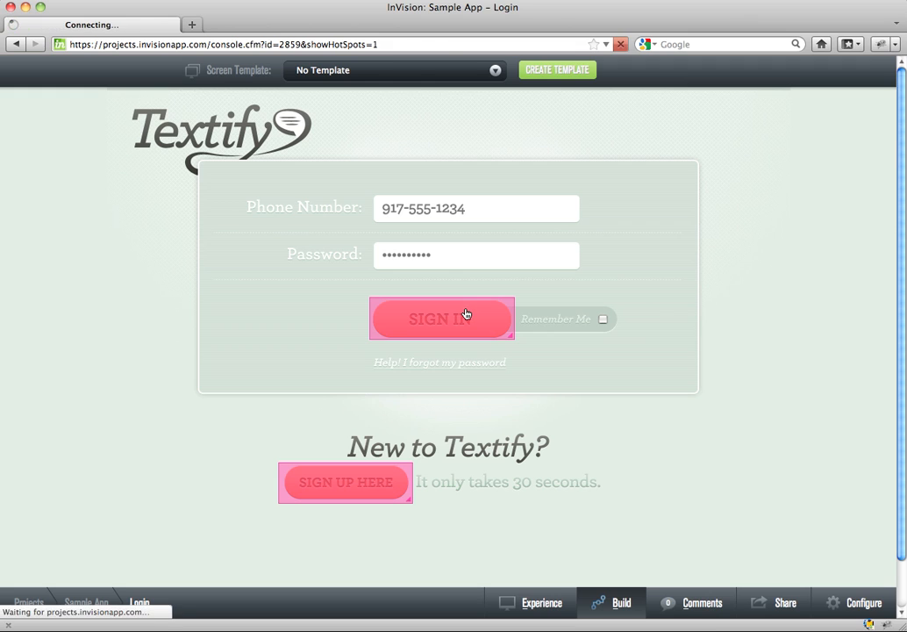
pyautogui.click(442, 318)
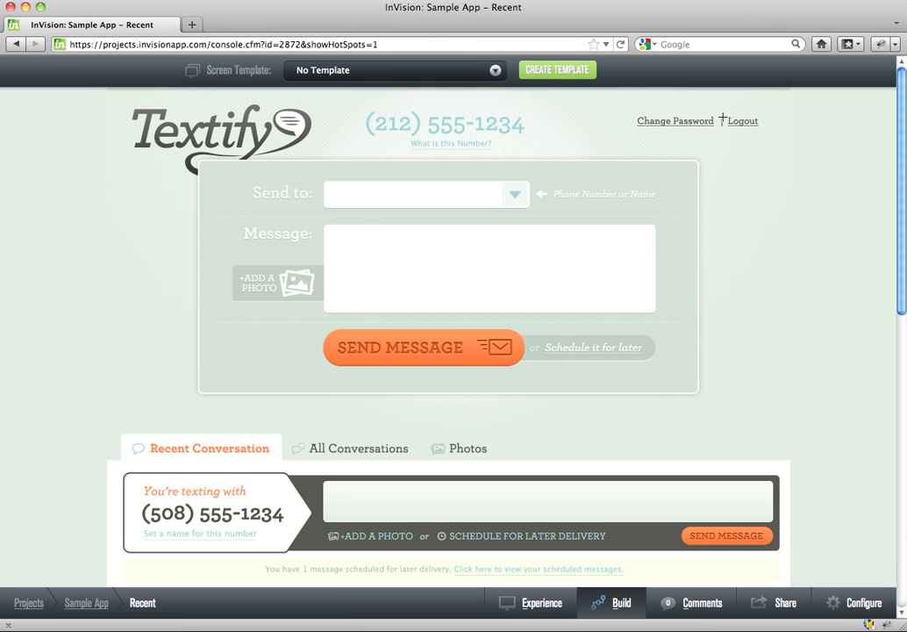
pyautogui.moveTo(744, 120)
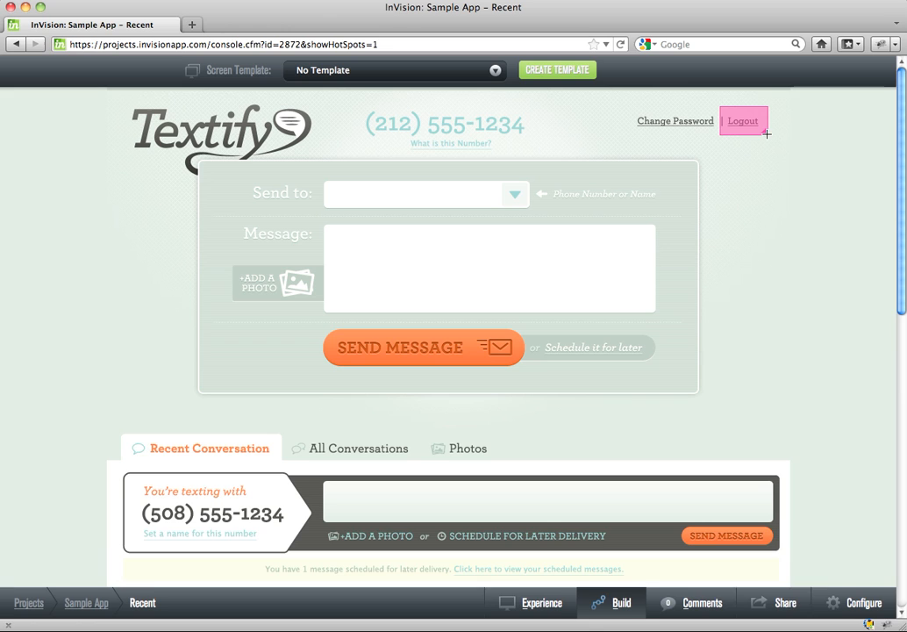
# - Link Recent's Logout hotspot to Login, saved in a new 'Standard' template, and follow it back to Login
pyautogui.click(743, 121)
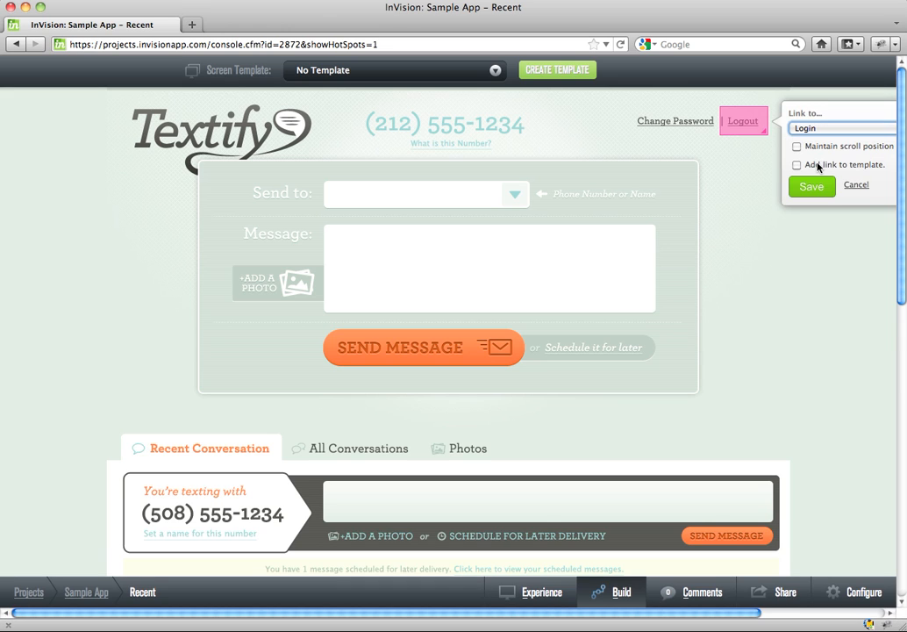
pyautogui.click(855, 184)
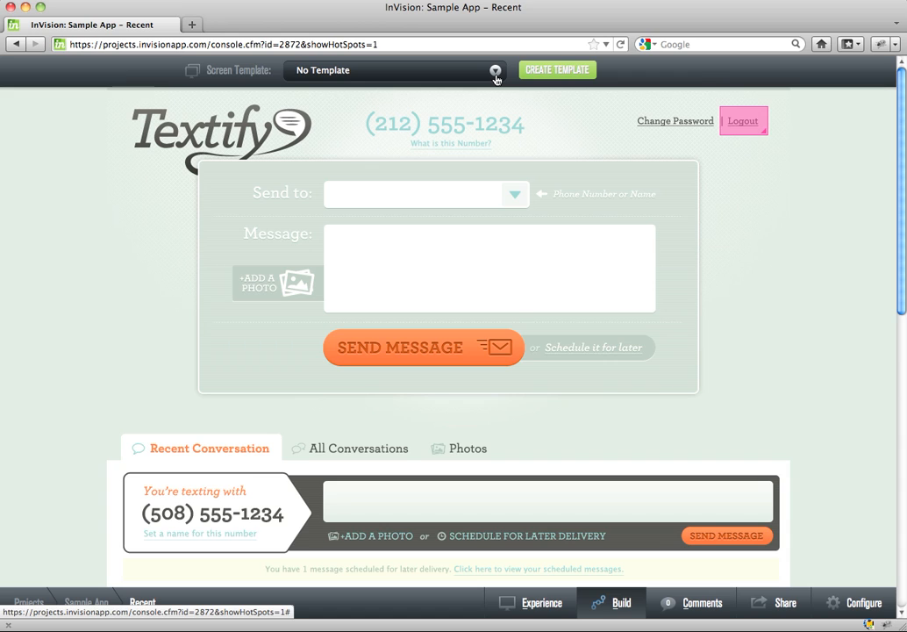
pyautogui.moveTo(541, 81)
pyautogui.write('Stand')
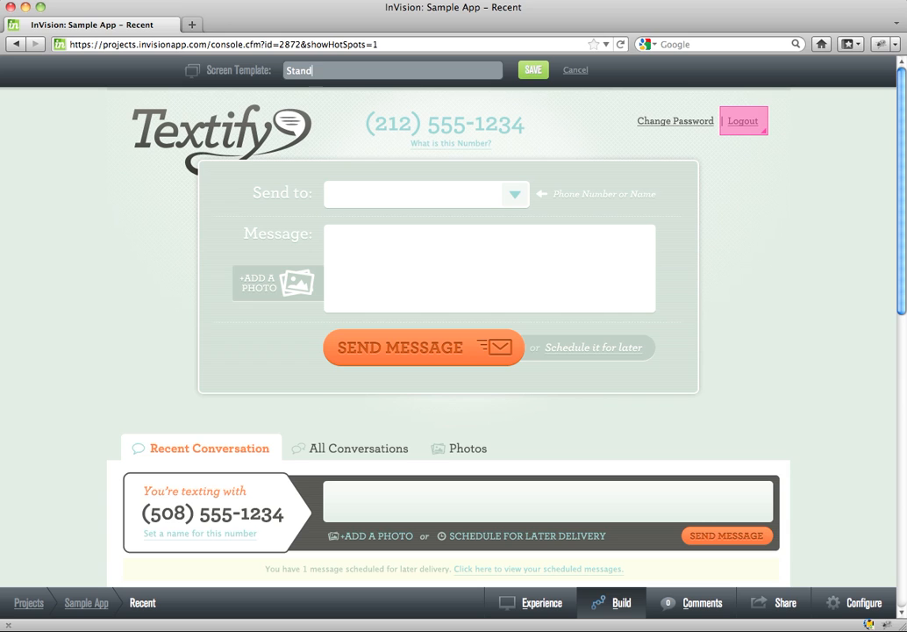
pyautogui.click(533, 70)
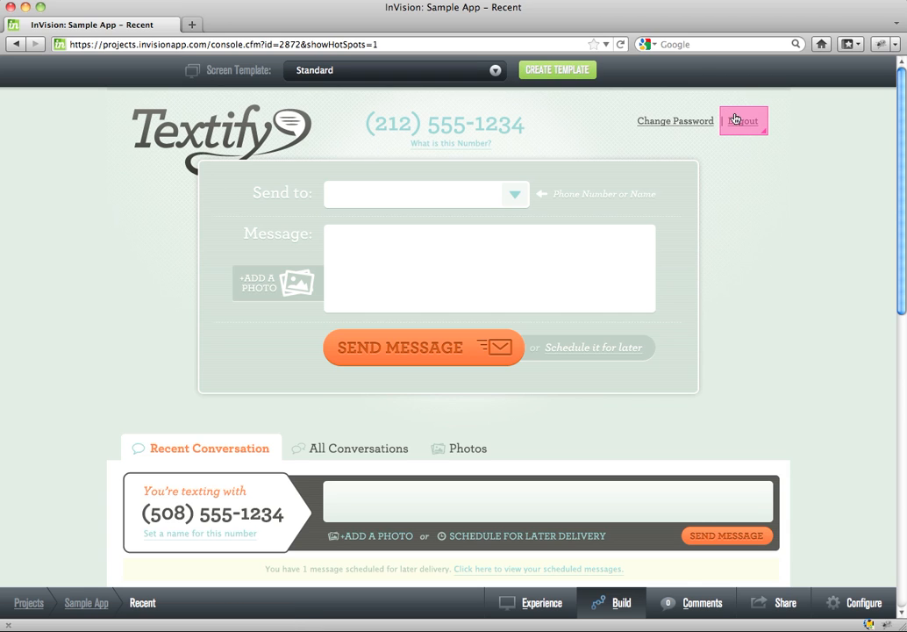
pyautogui.click(744, 119)
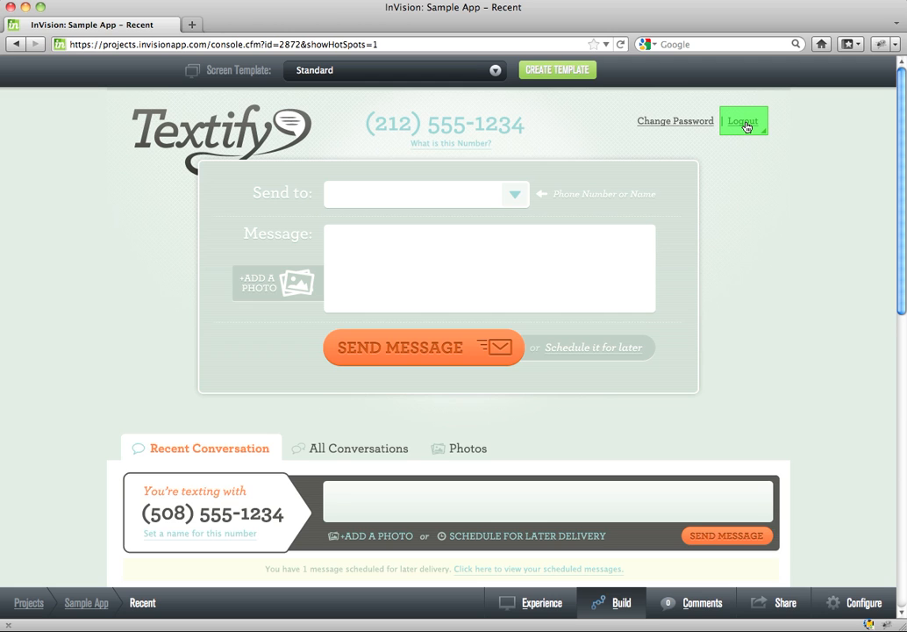
pyautogui.click(744, 120)
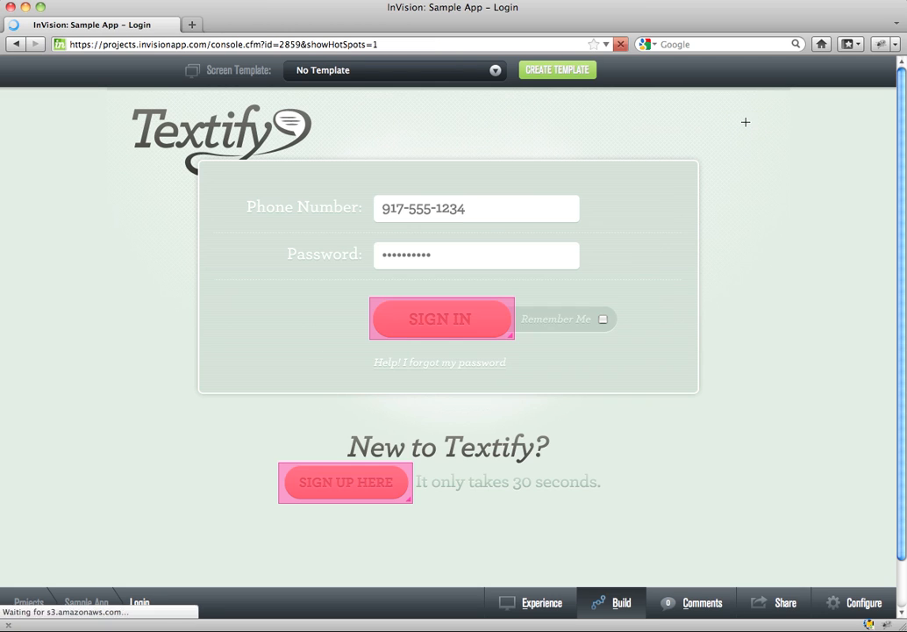
pyautogui.moveTo(526, 613)
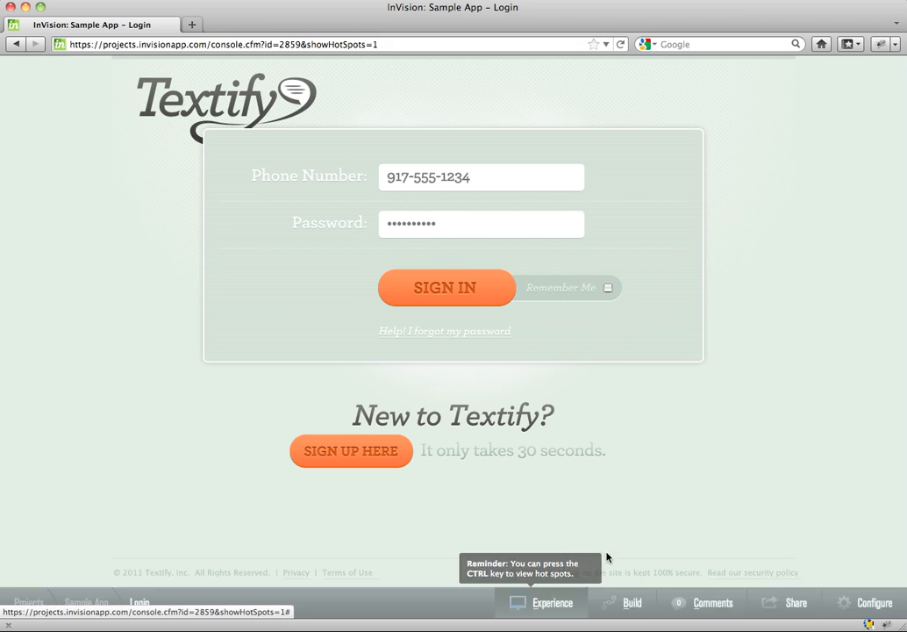
# - In Experience mode, walk Sign Up Here, Create My Account, Return to Login and Sign In, then bring up the share link
pyautogui.click(350, 449)
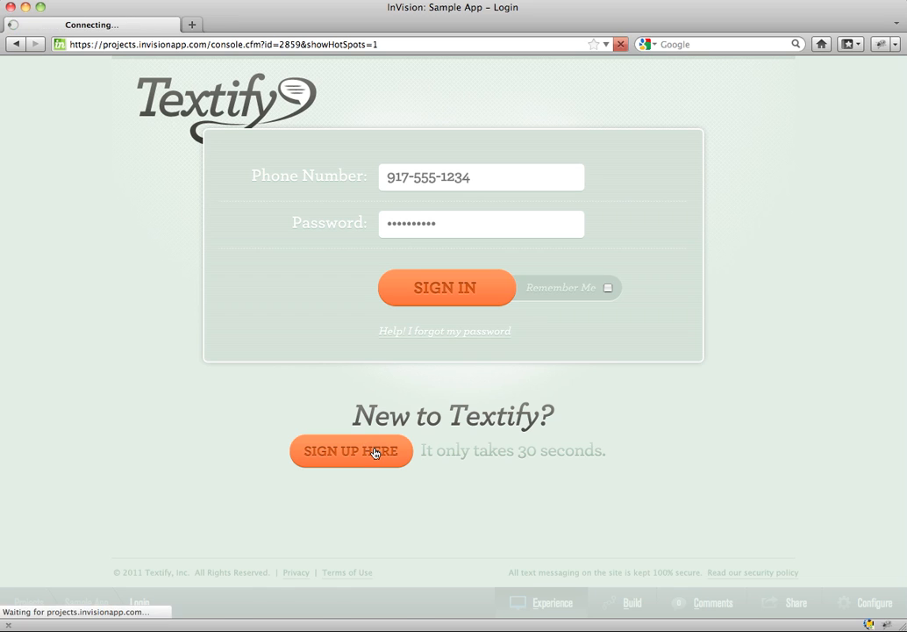
pyautogui.moveTo(516, 325)
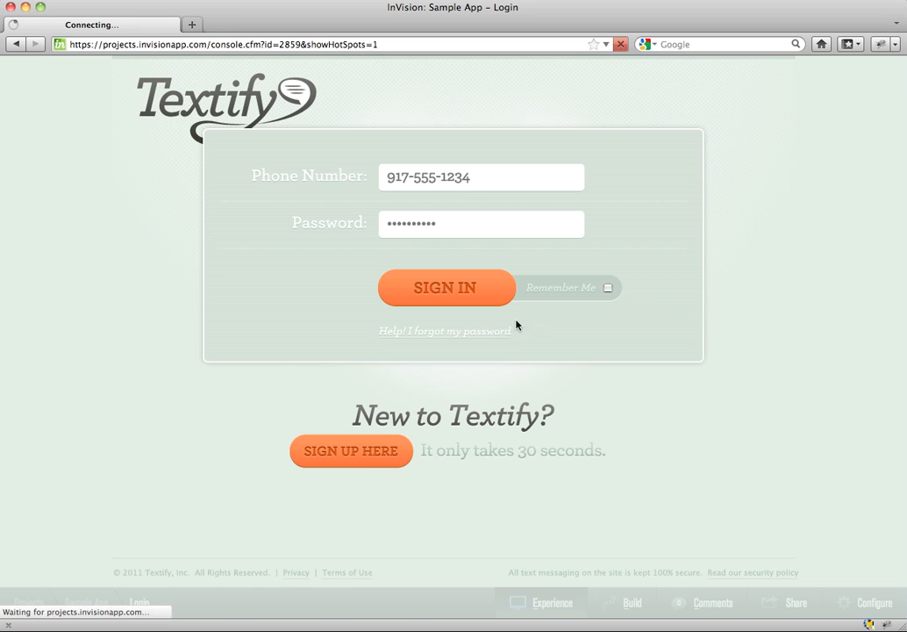
pyautogui.click(351, 449)
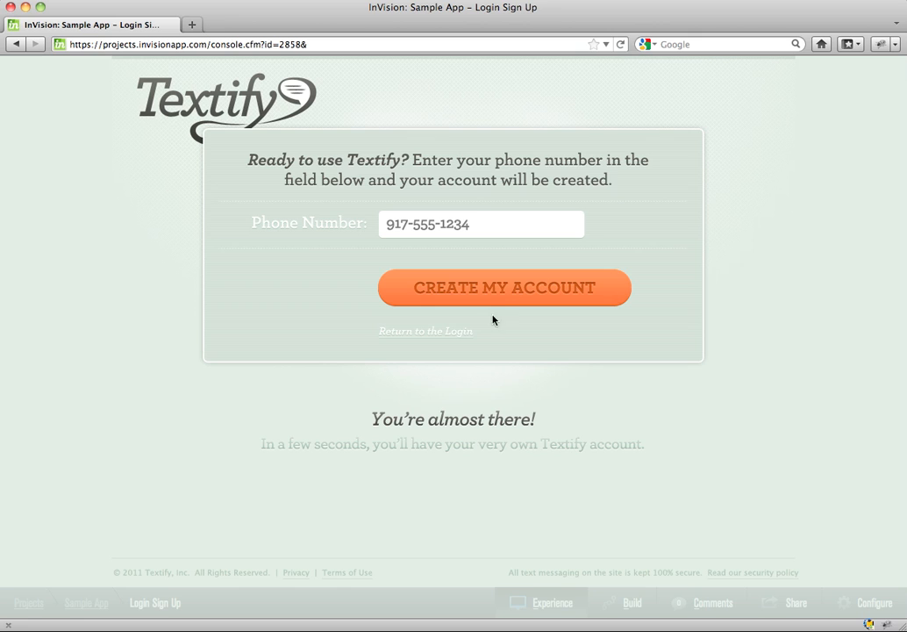
pyautogui.click(503, 288)
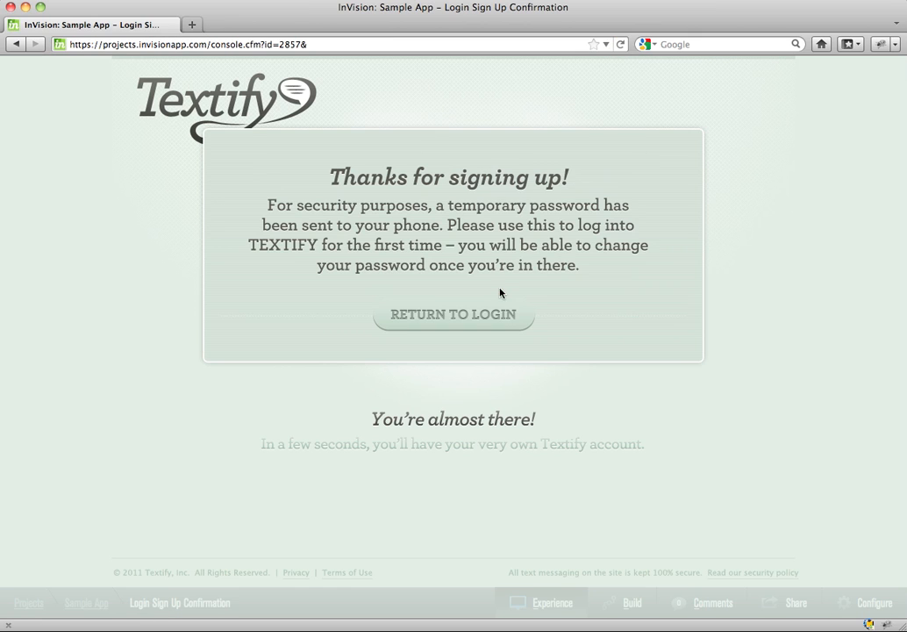
pyautogui.click(452, 314)
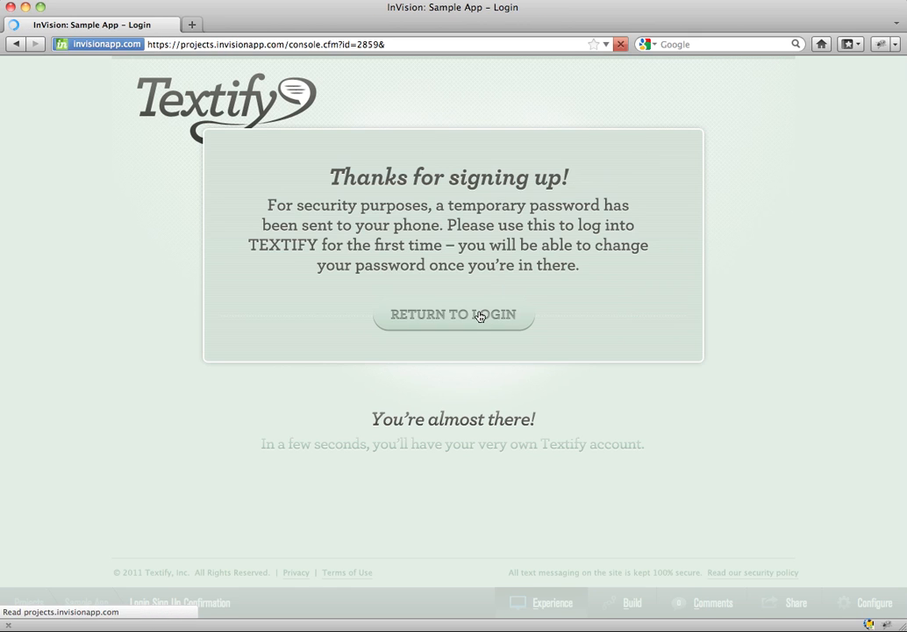
pyautogui.click(452, 314)
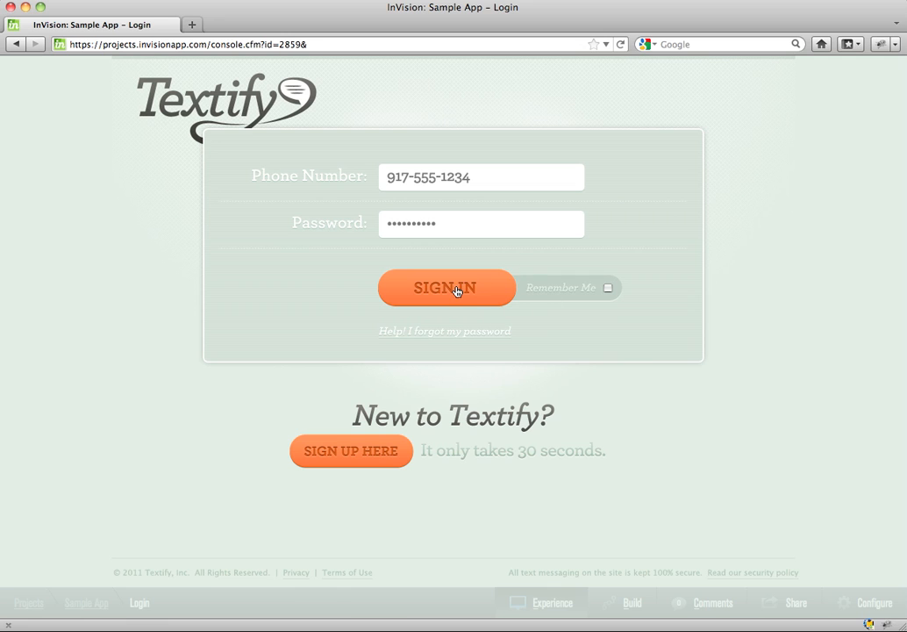
pyautogui.click(445, 288)
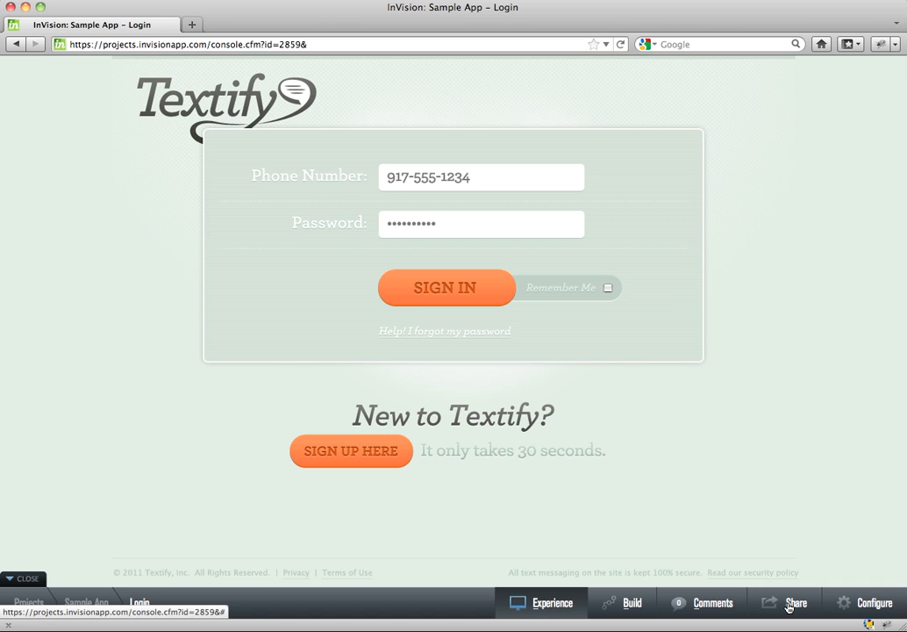
pyautogui.click(786, 601)
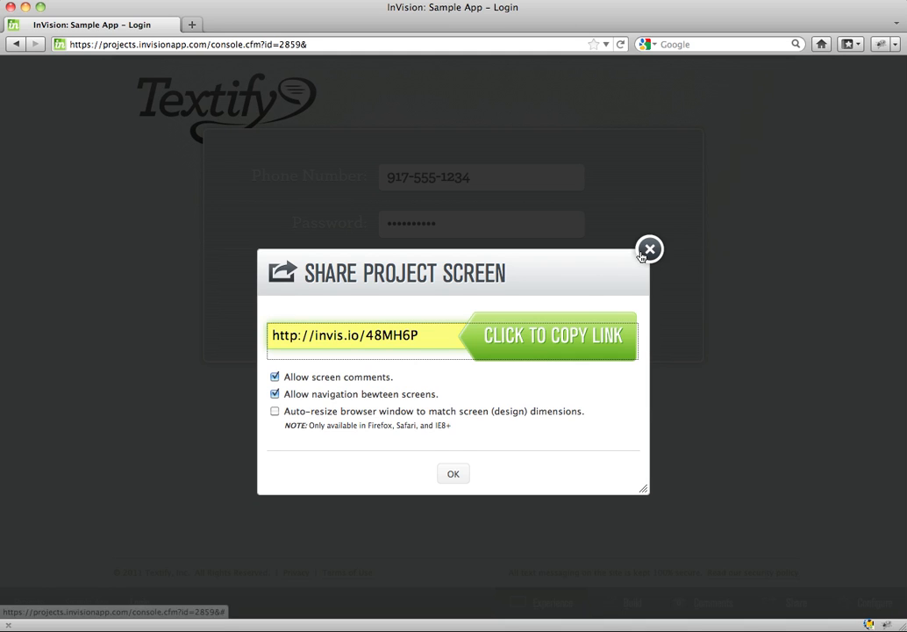
pyautogui.click(649, 249)
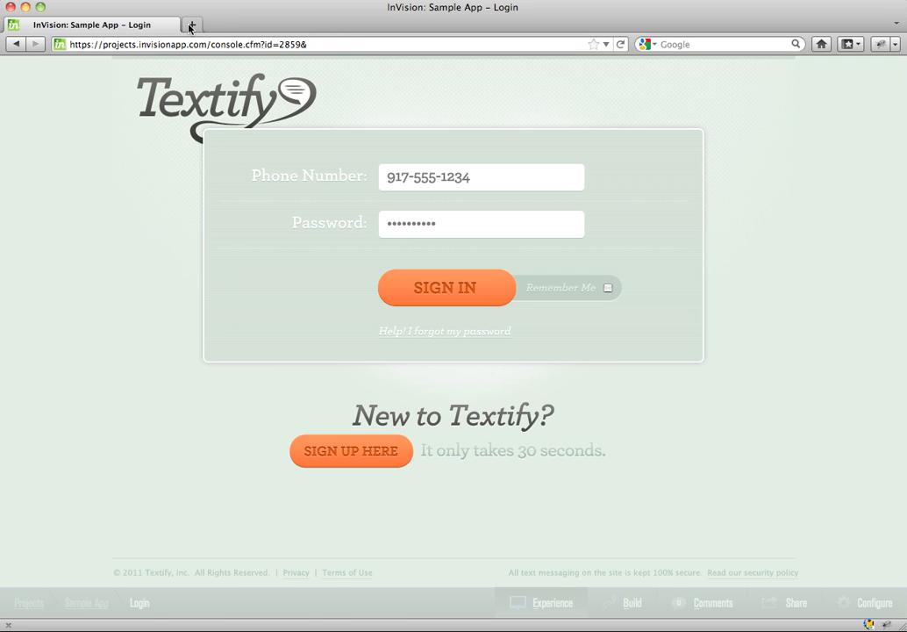
pyautogui.click(190, 24)
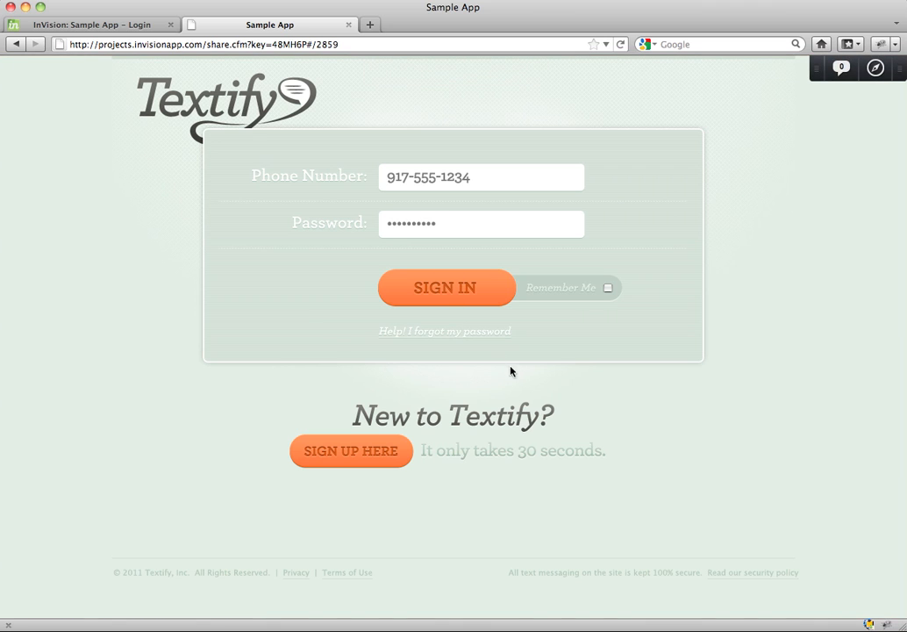
# - Walk the shared prototype through sign-up, confirmation and logout back to Login
pyautogui.click(351, 449)
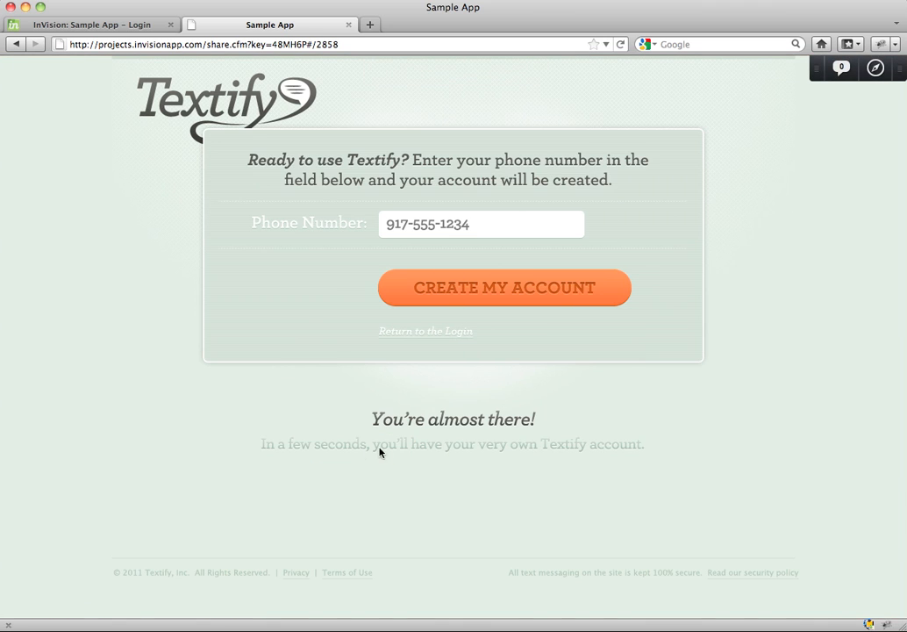
pyautogui.click(504, 287)
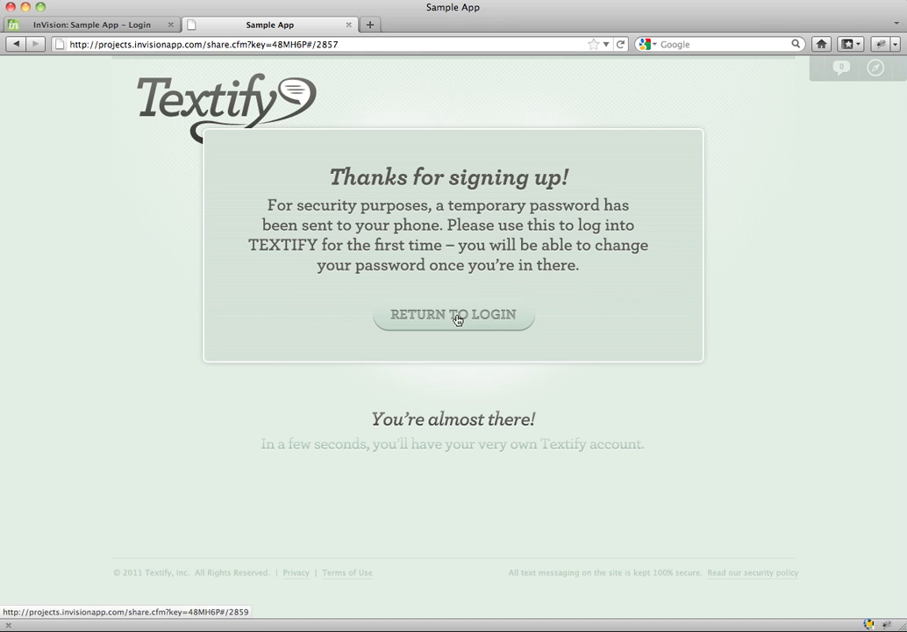
pyautogui.click(453, 314)
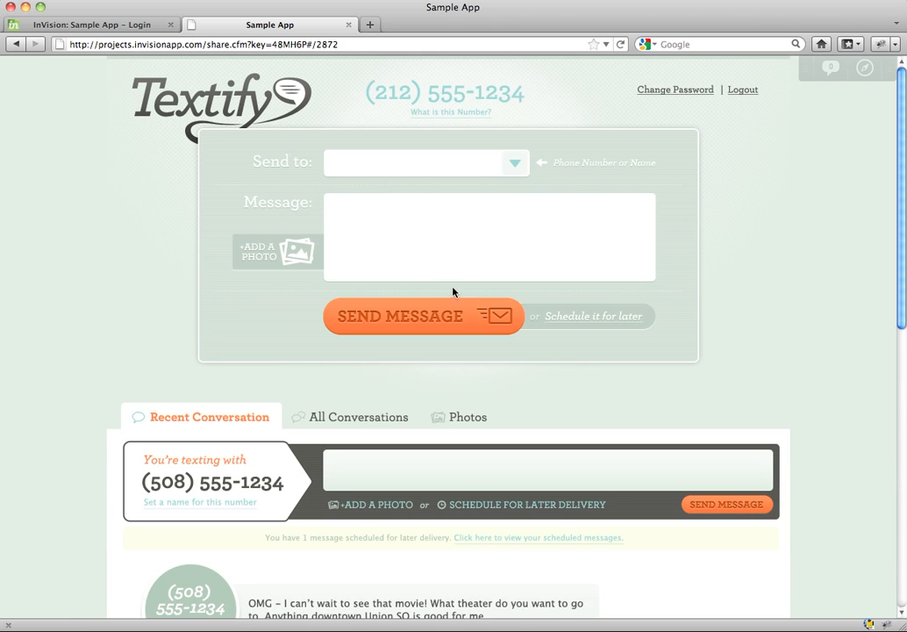
pyautogui.click(742, 88)
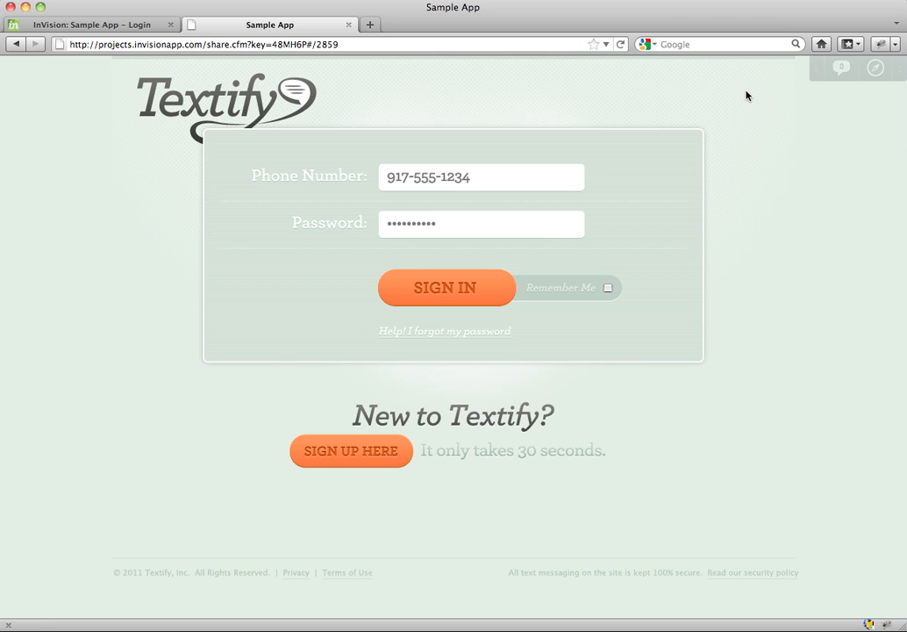
pyautogui.moveTo(853, 137)
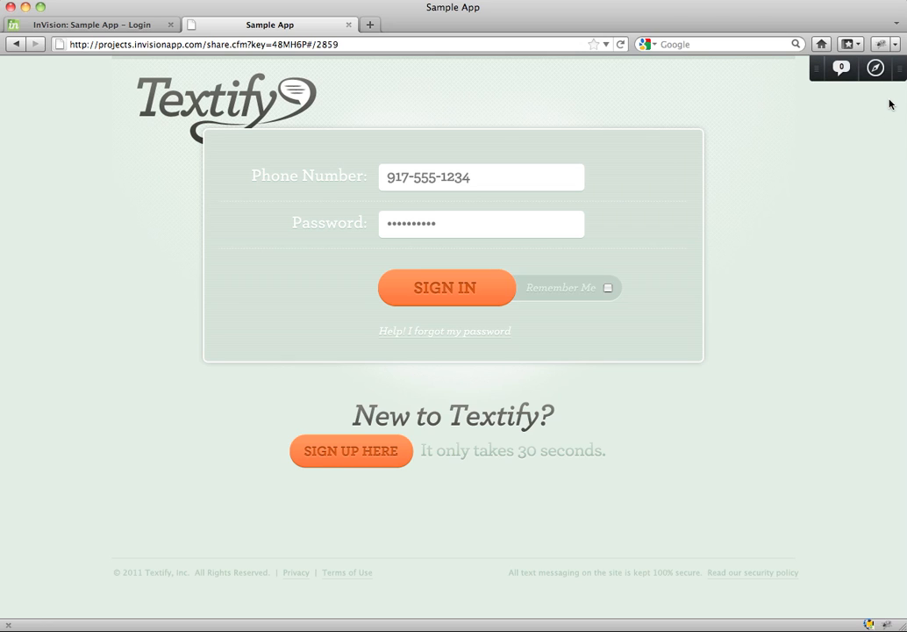
pyautogui.moveTo(873, 69)
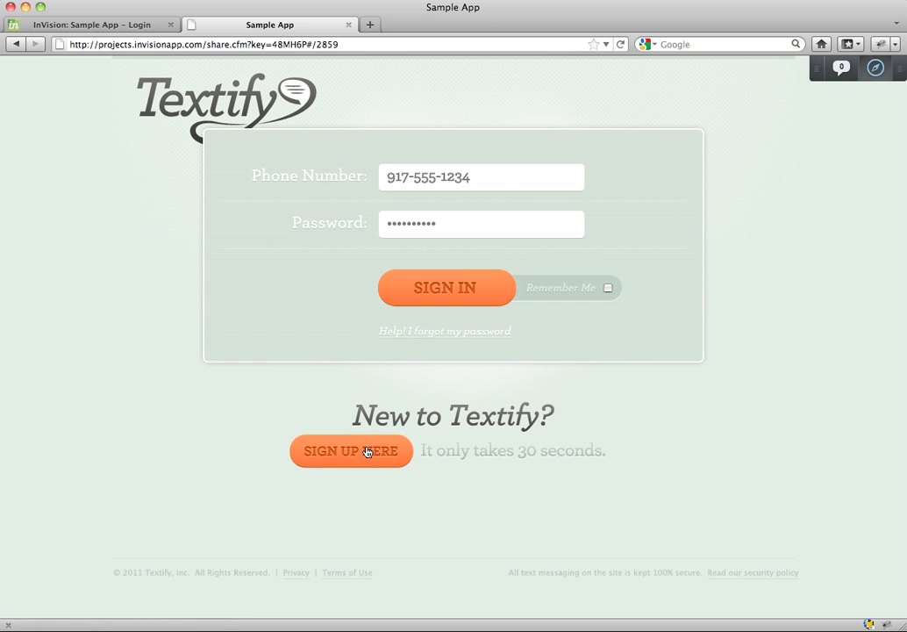
# - Repeat the sign-up, sign-in and logout walkthrough, then turn on comment mode for the Login screen
pyautogui.click(351, 449)
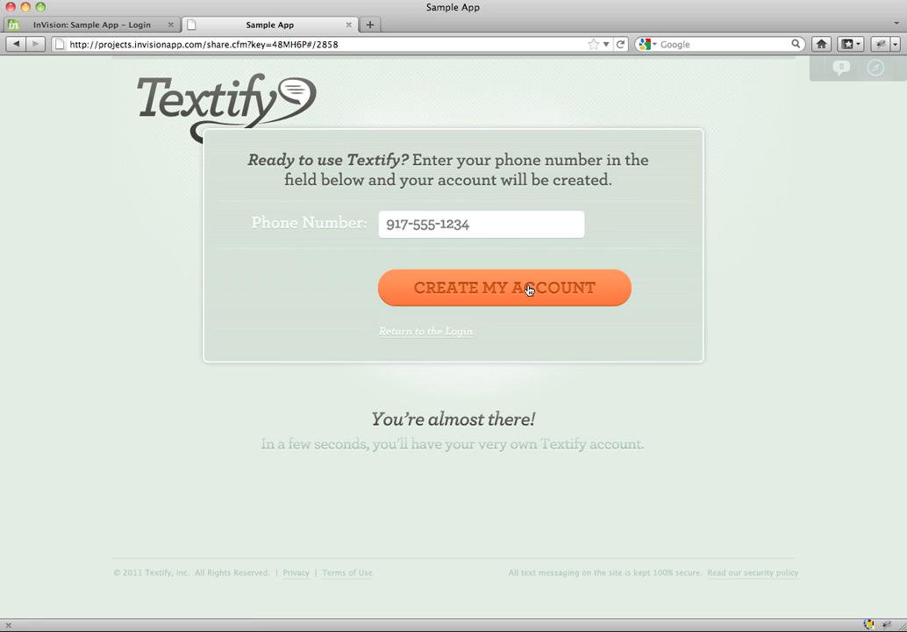
pyautogui.click(503, 288)
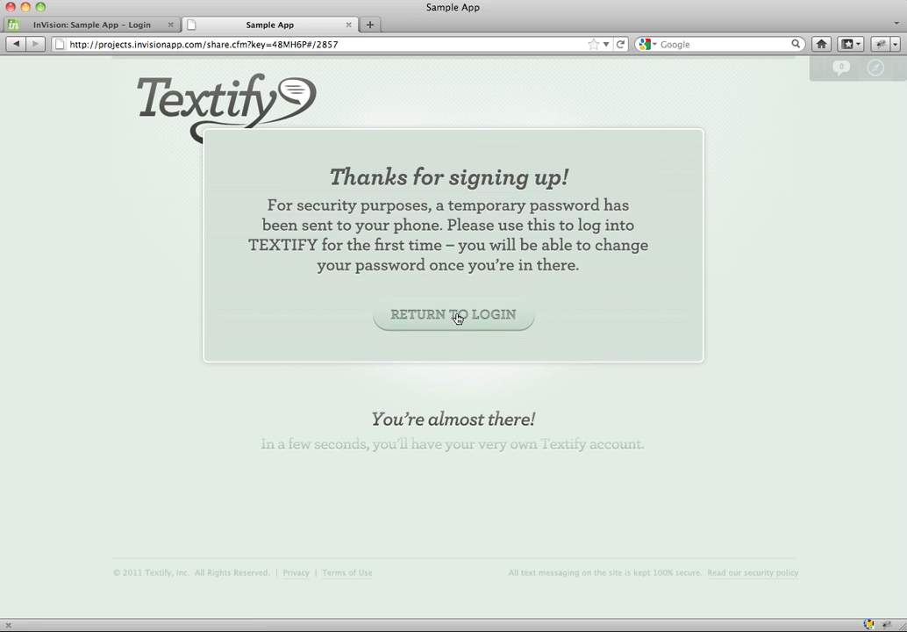
pyautogui.click(453, 314)
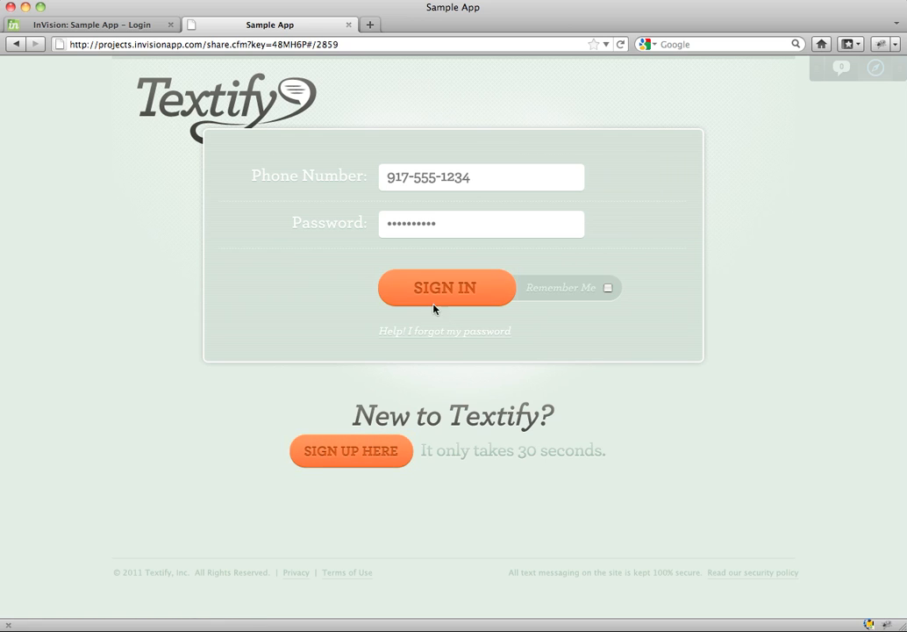
pyautogui.click(446, 288)
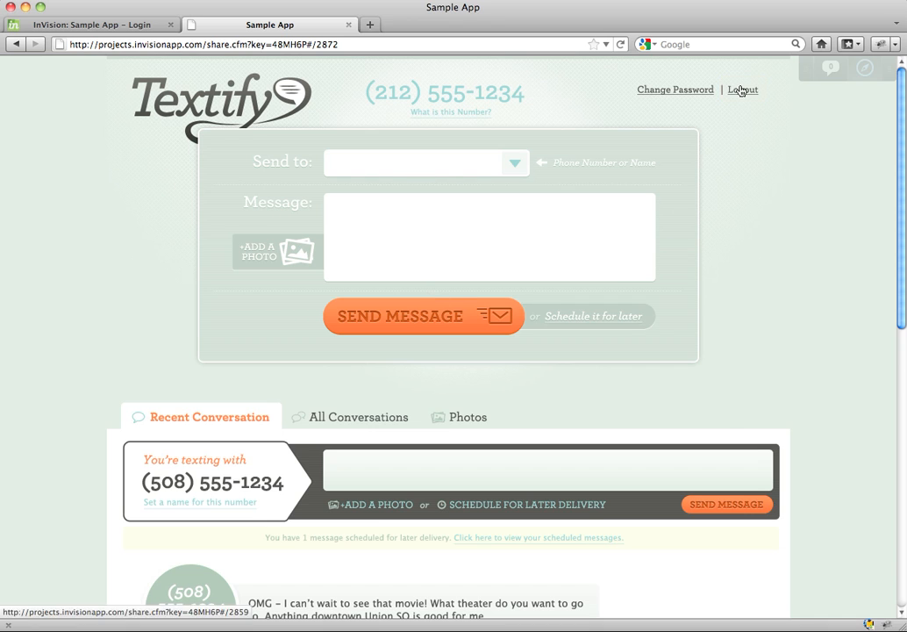
pyautogui.click(742, 90)
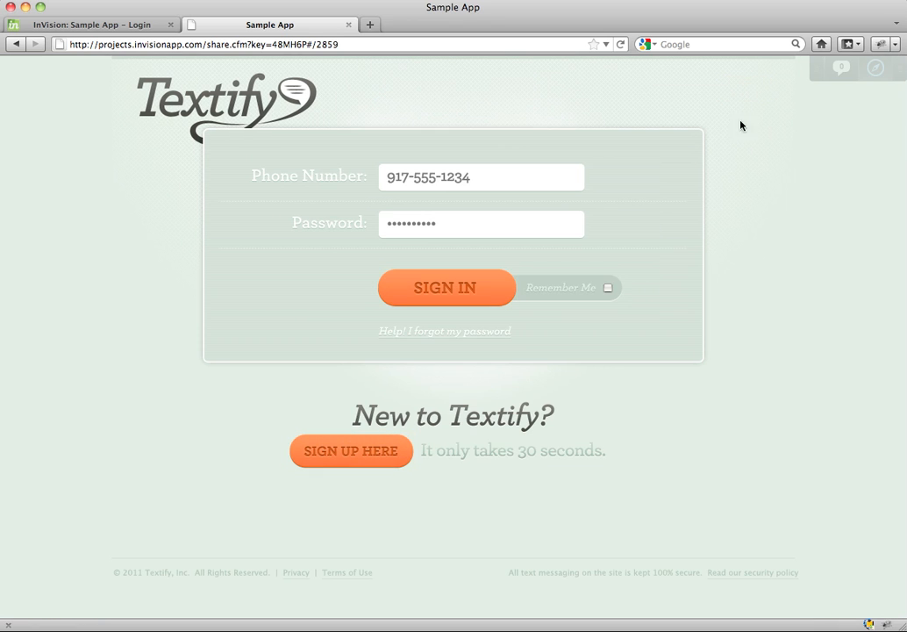
pyautogui.click(839, 69)
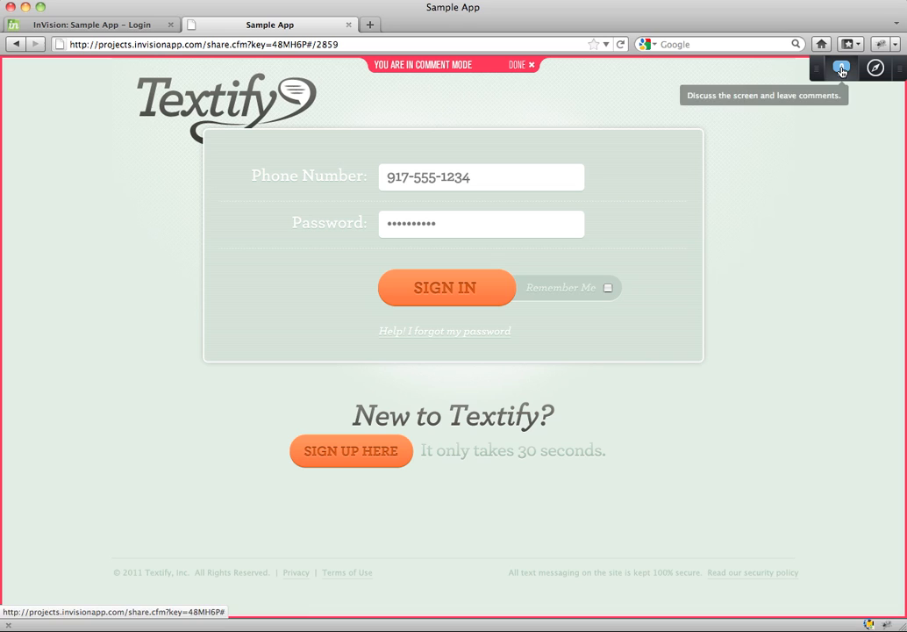
# - Save the comment 'I think we can come up with a better phrase.' beside the sign-up tagline and return to the project tab
pyautogui.click(621, 447)
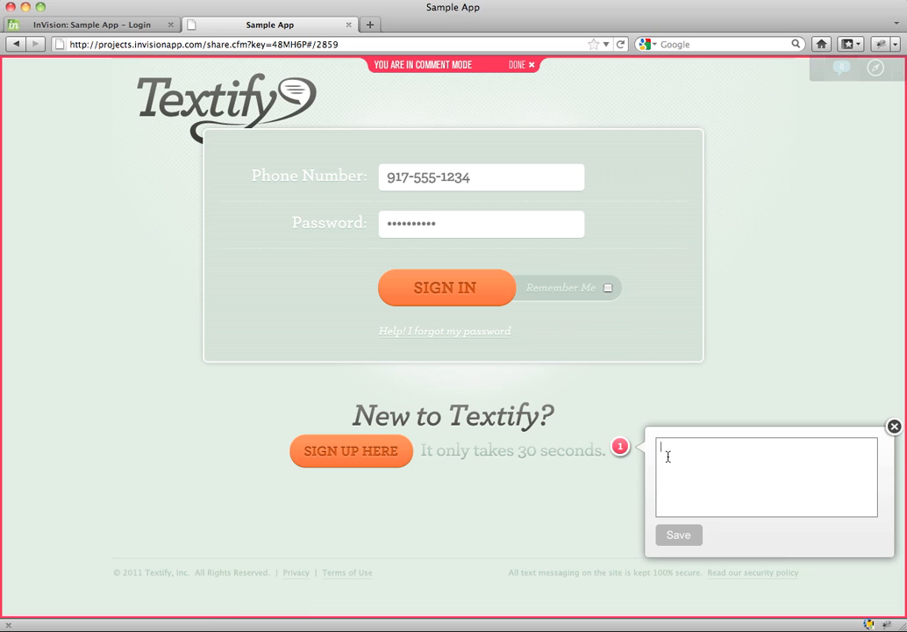
pyautogui.write('I think we can come up with a better phrase.')
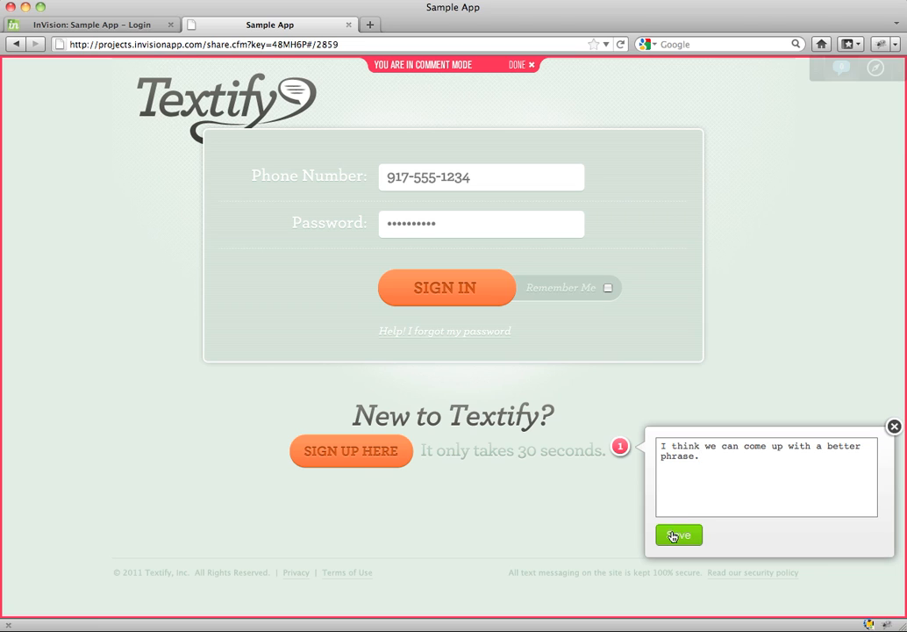
pyautogui.click(677, 535)
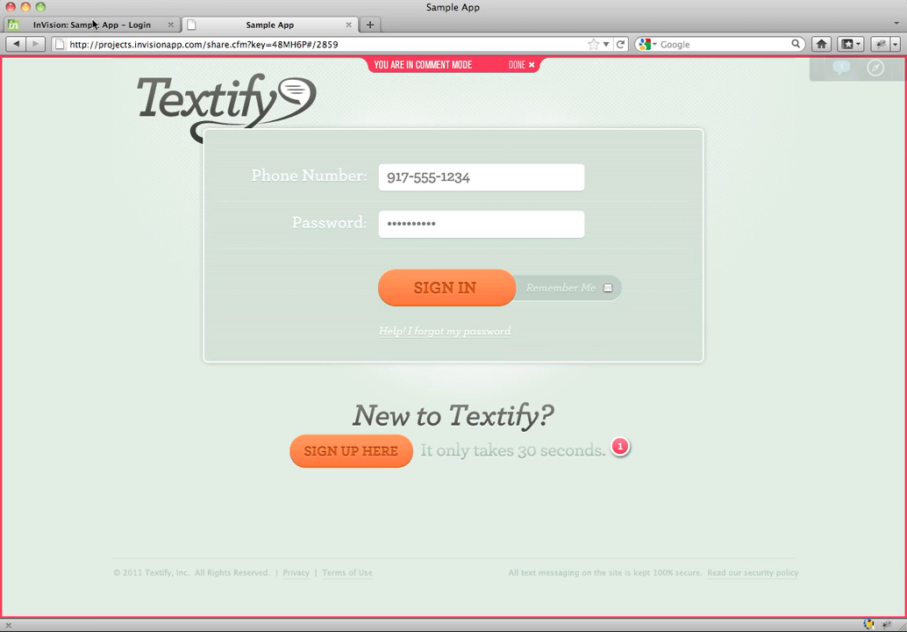
pyautogui.click(518, 64)
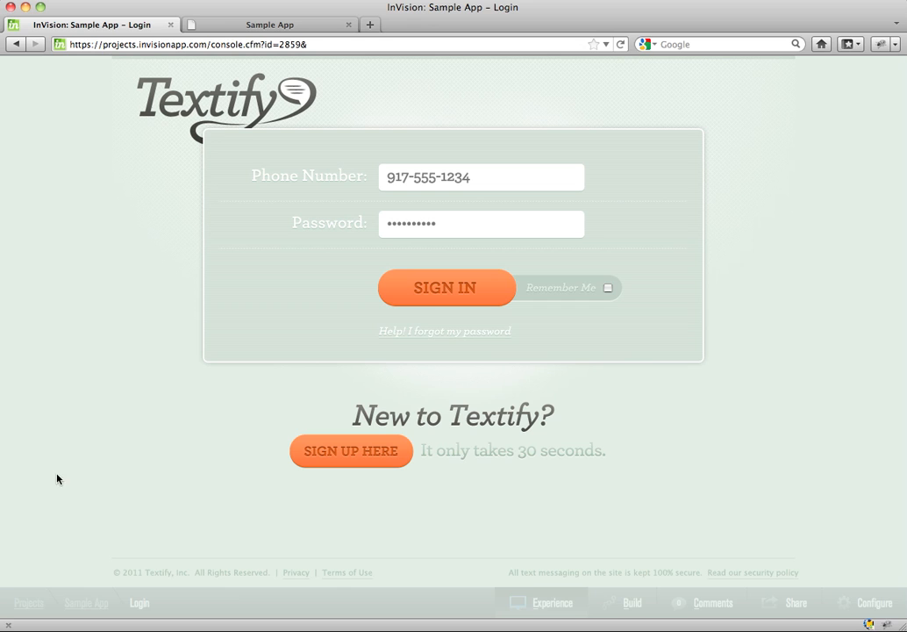
# - From the project's Comments view, mark the better-phrase comment on Login as complete
pyautogui.click(86, 604)
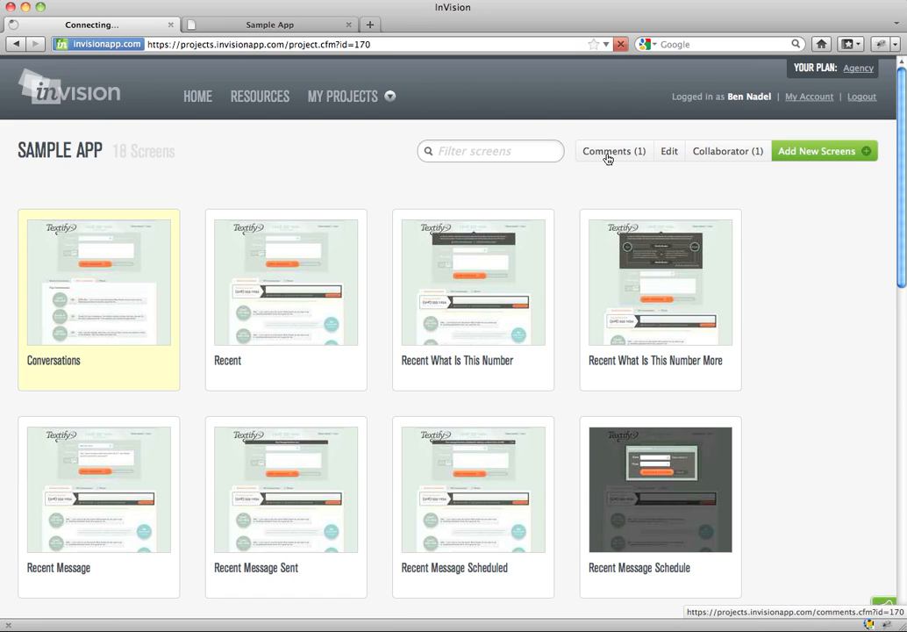
pyautogui.click(614, 151)
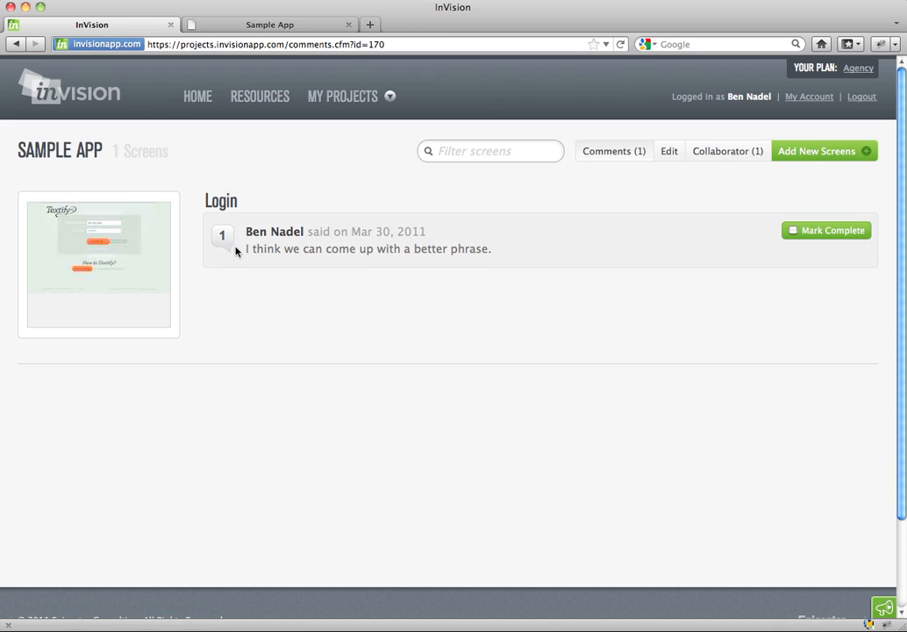
pyautogui.moveTo(498, 255)
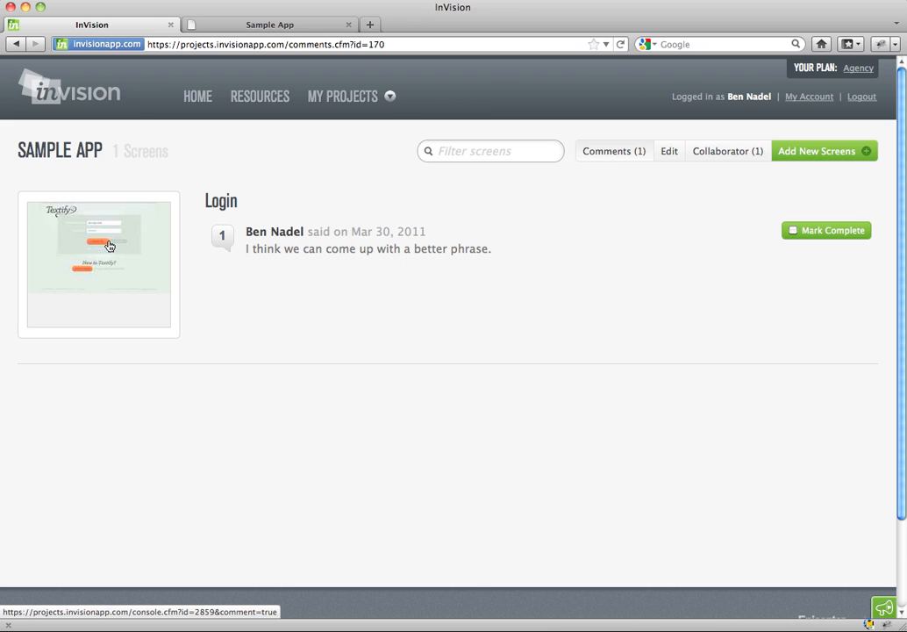
pyautogui.click(98, 264)
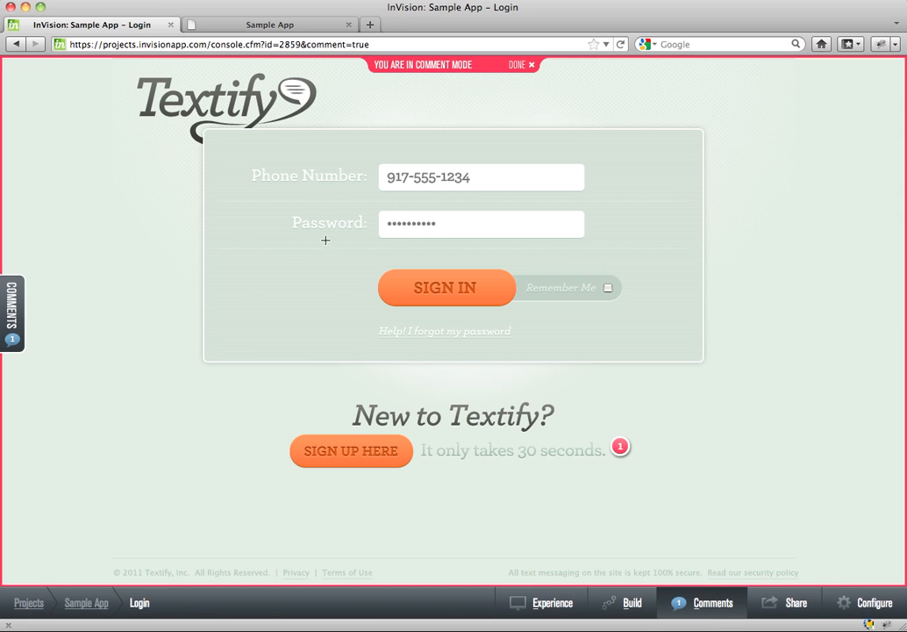
pyautogui.click(621, 448)
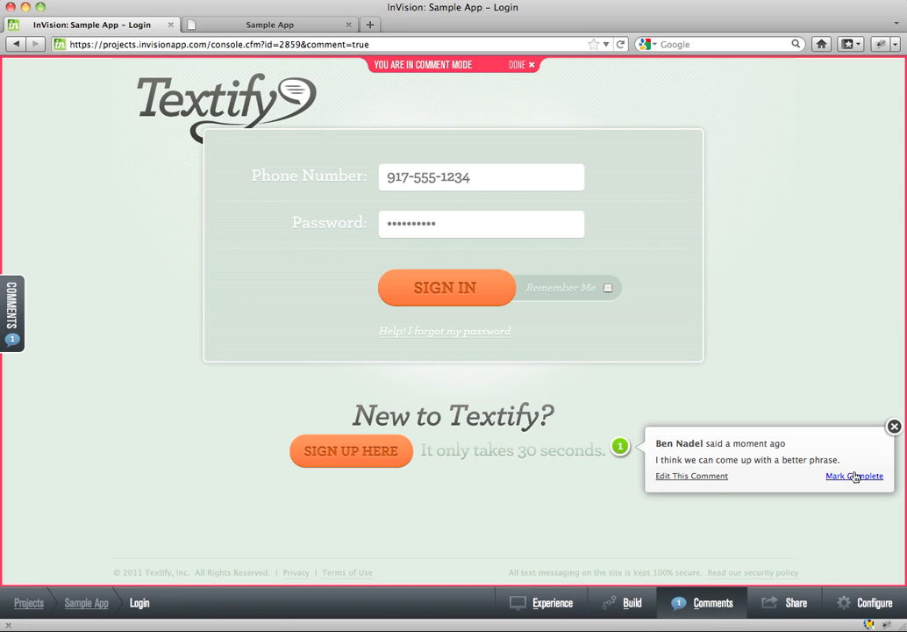
pyautogui.click(853, 475)
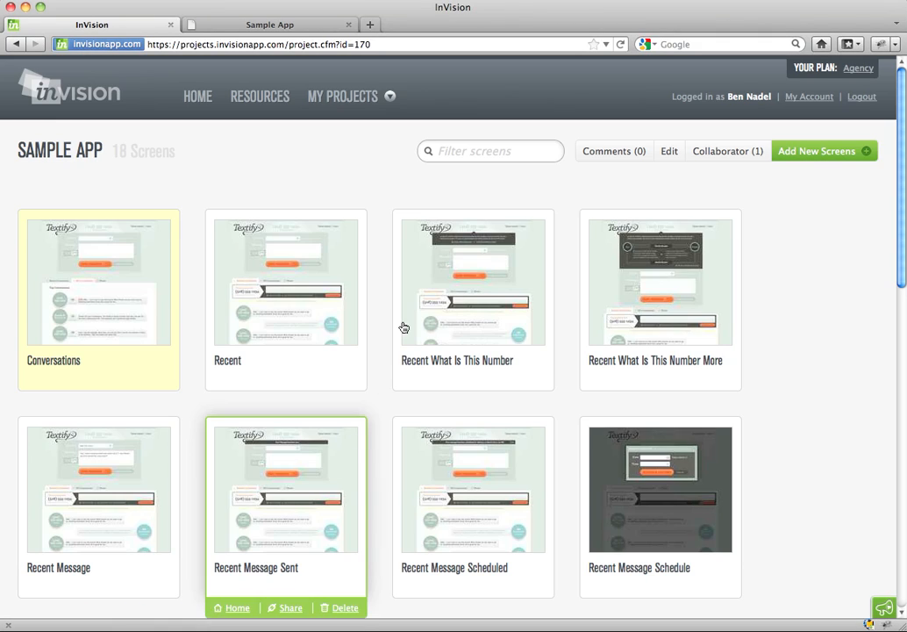
# - Open the Add New Screens upload area on the Sample App screens page
pyautogui.click(817, 151)
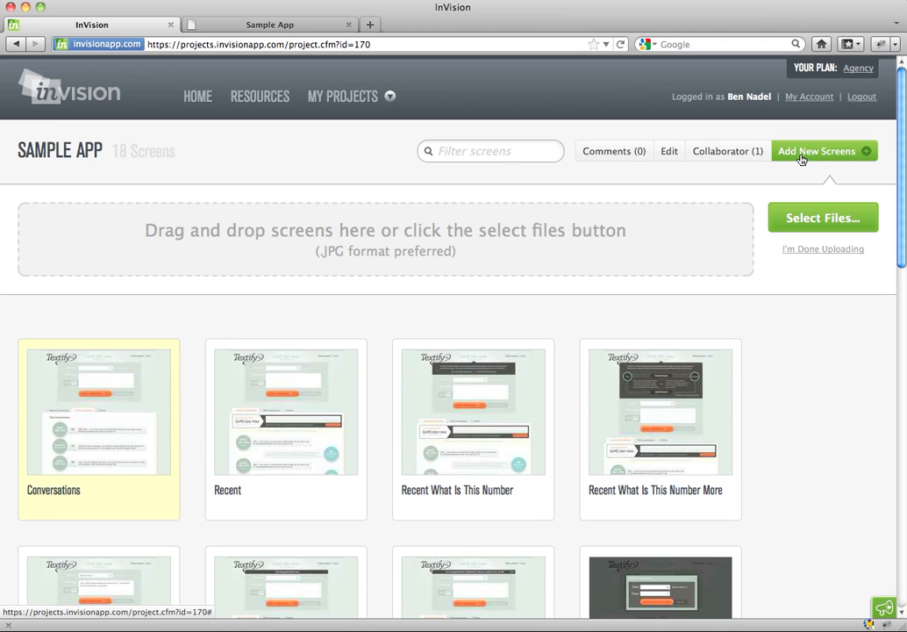